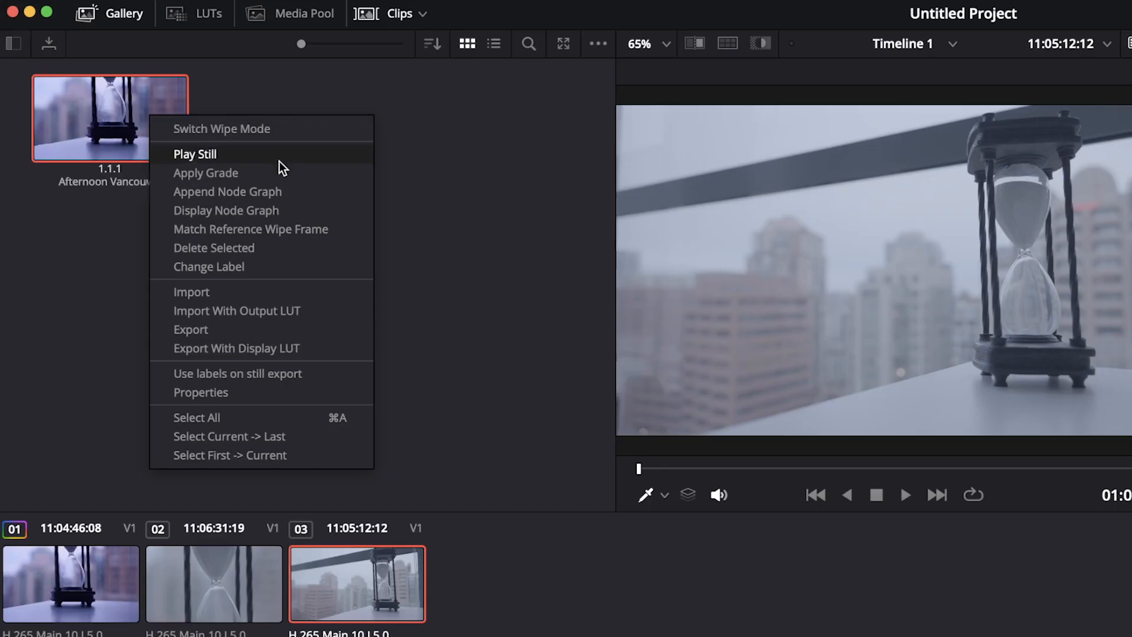
# Preview the saved hourglass gallery still playing in the viewer
pyautogui.click(213, 584)
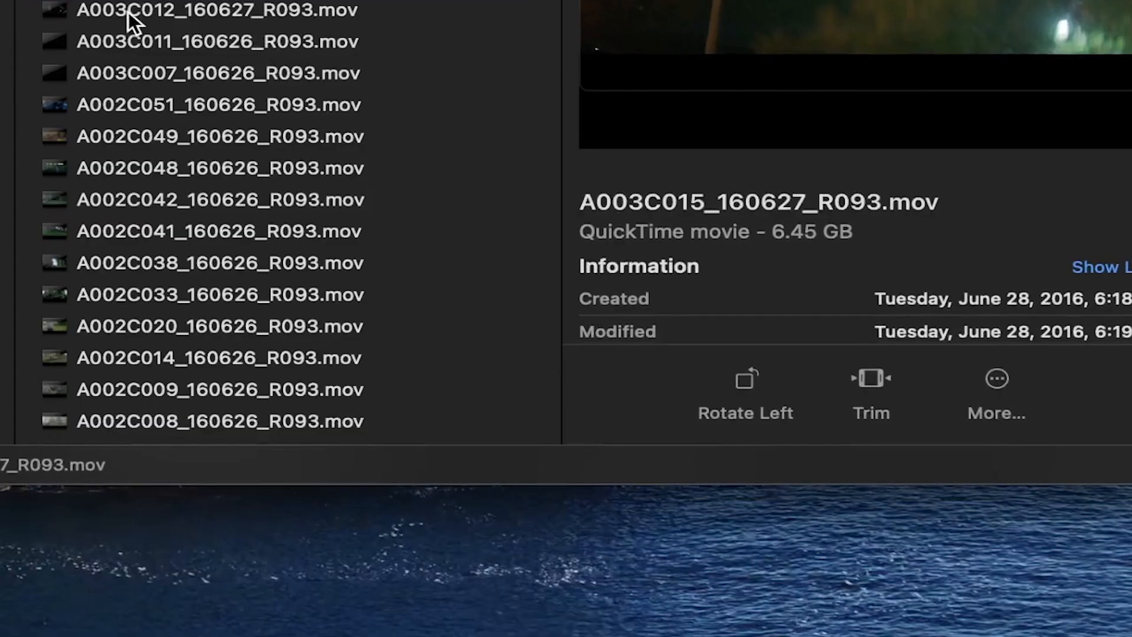
# Preview the A003C011, A002C048 and a third camera .mov clip with their details
pyautogui.click(217, 41)
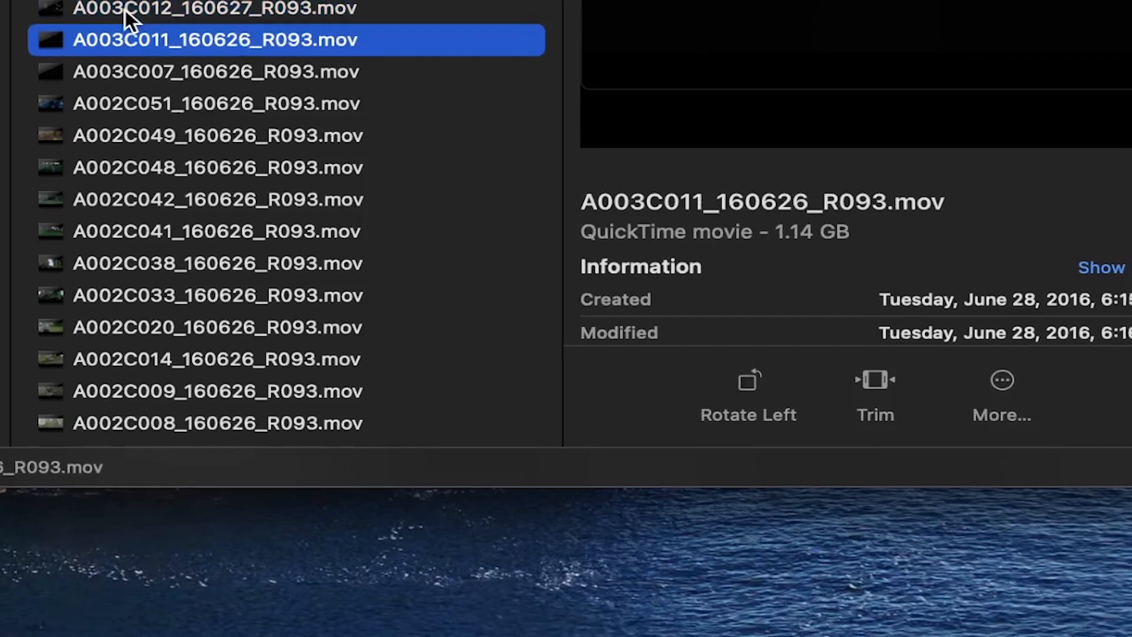
pyautogui.click(217, 167)
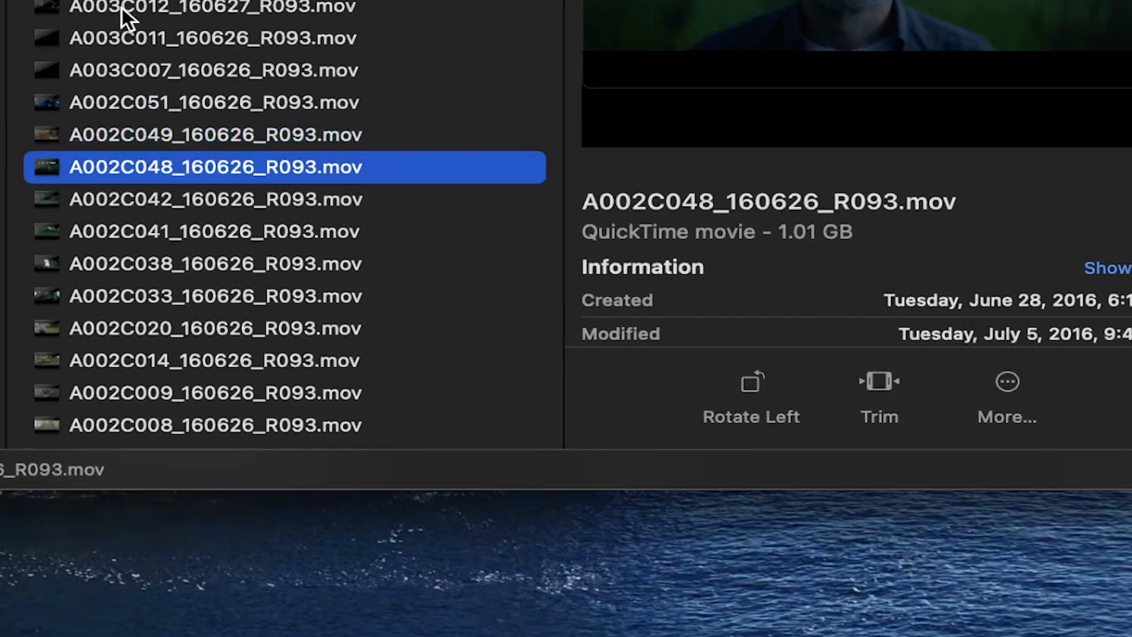
pyautogui.click(214, 296)
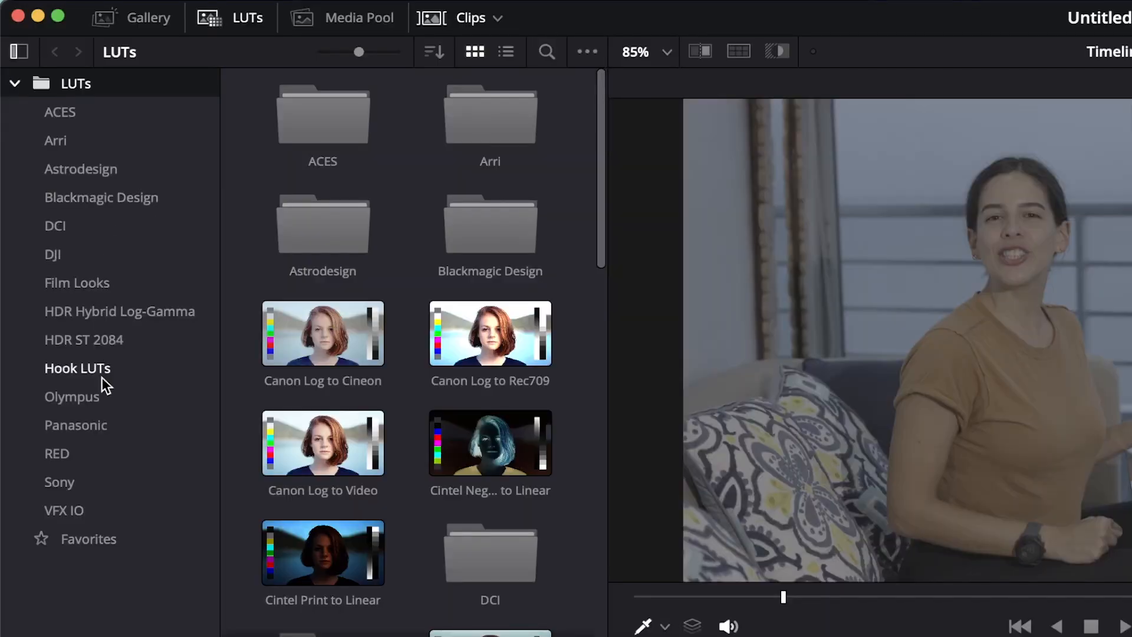
# Browse the Hook LUTs collection before heading to Project Settings
pyautogui.click(59, 481)
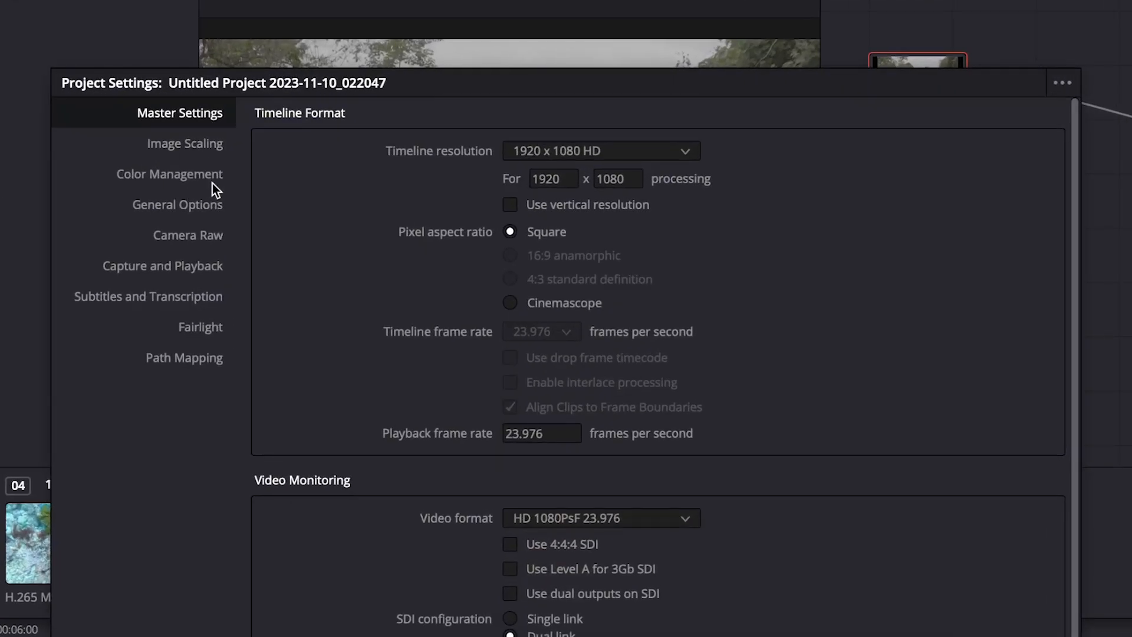
# Show Color Management and list the color science choices, currently DaVinci YRGB
pyautogui.click(169, 173)
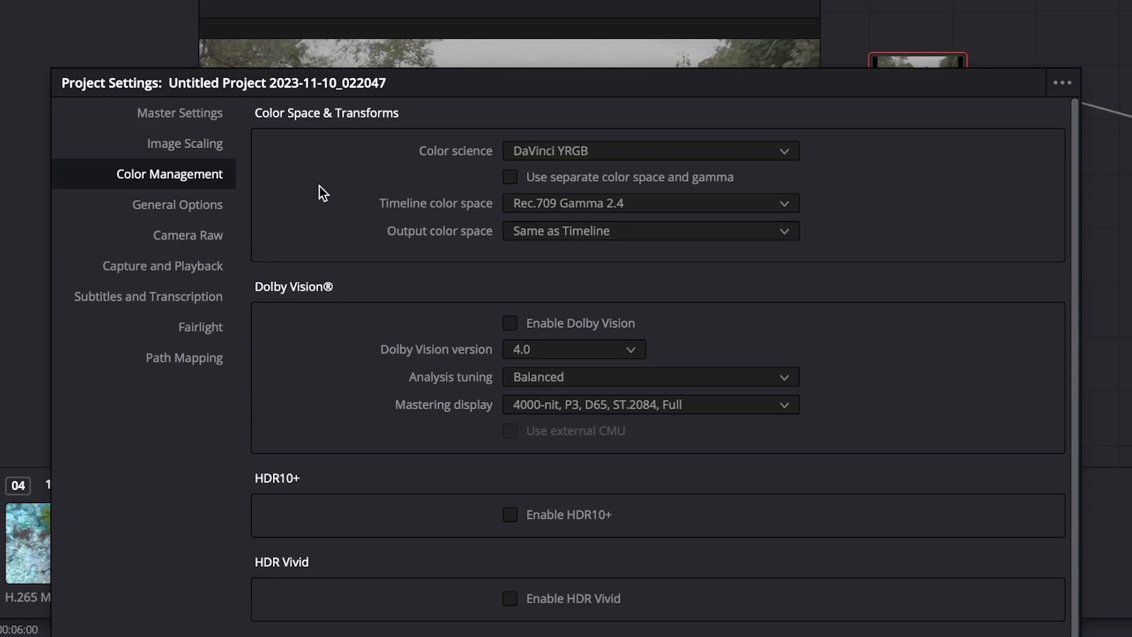
pyautogui.moveTo(497, 174)
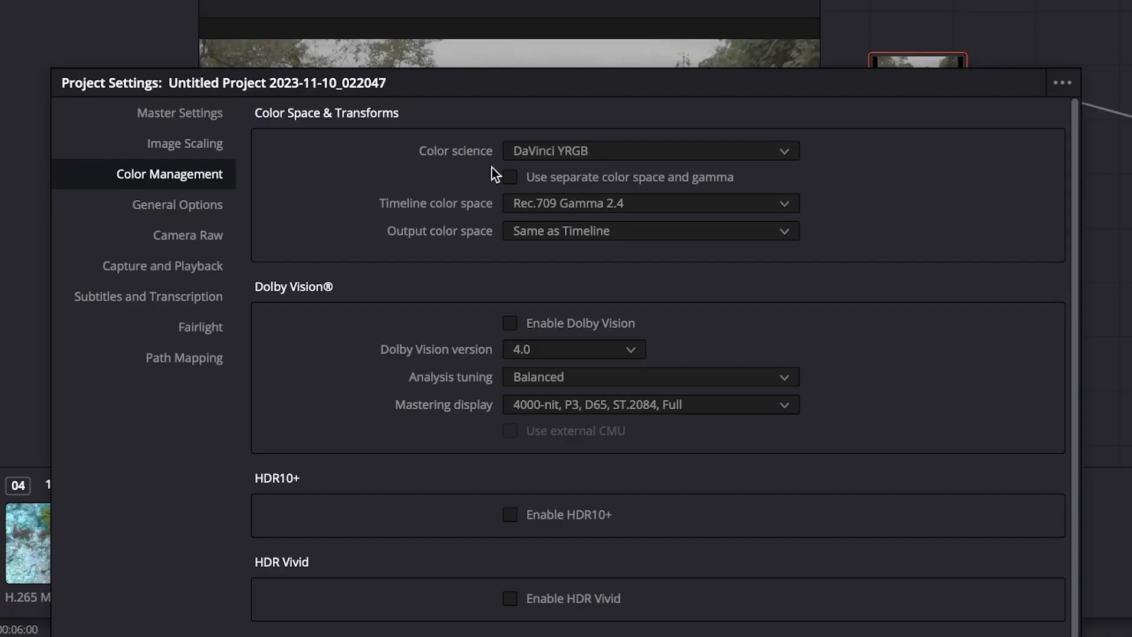
pyautogui.click(649, 150)
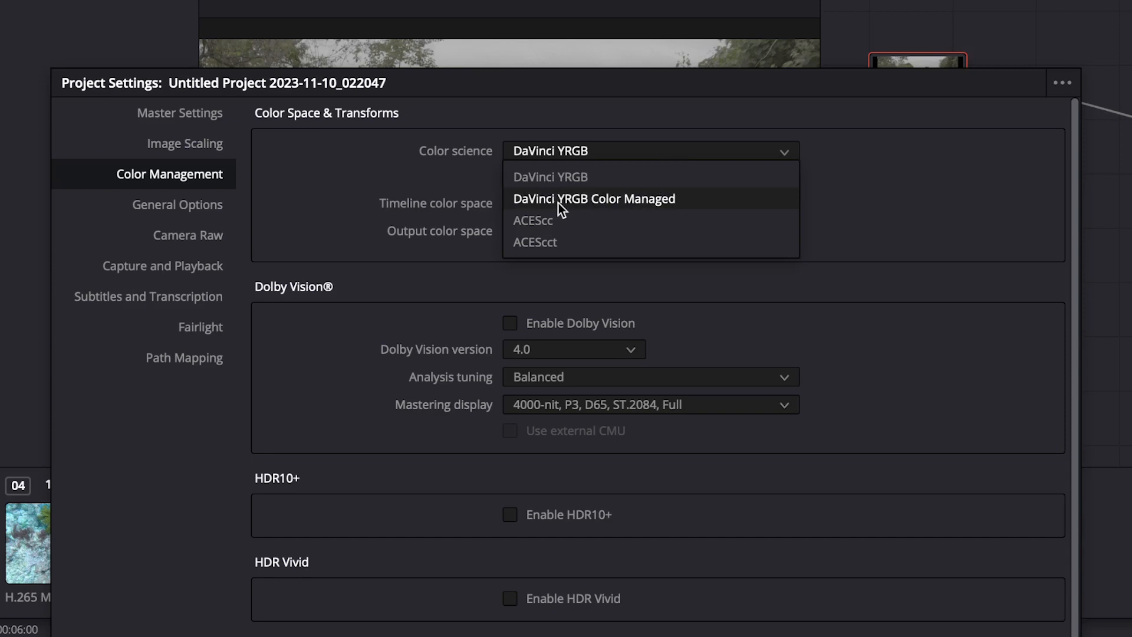
# Choose DaVinci YRGB Color Managed with HDR DaVinci Wide Gamut Intermediate processing, reviewing output color space
pyautogui.click(594, 198)
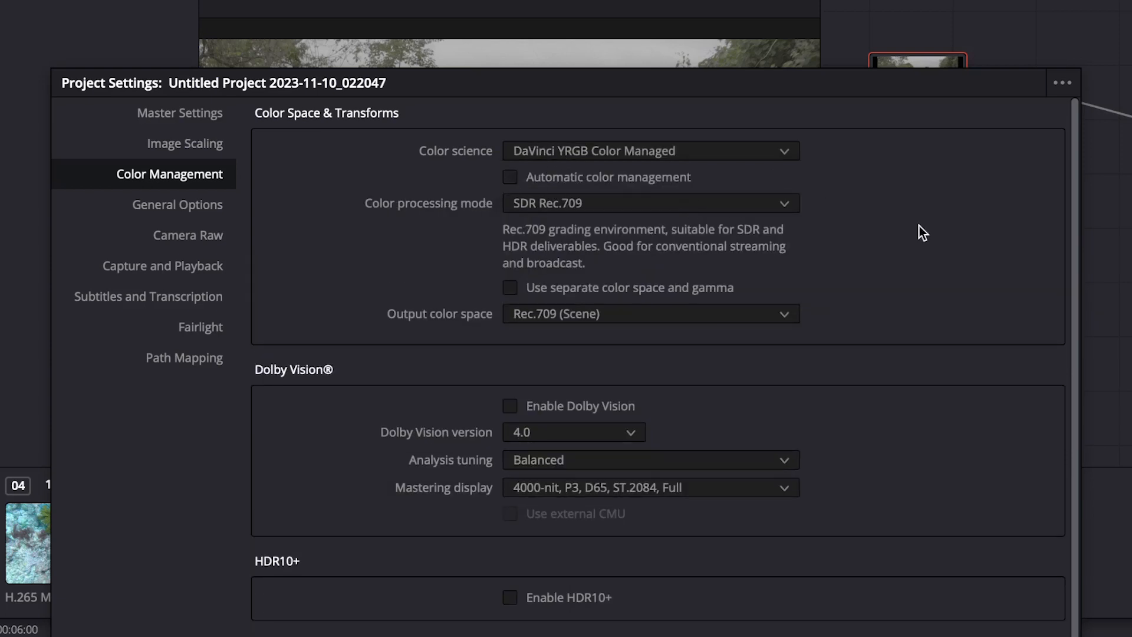
pyautogui.click(649, 203)
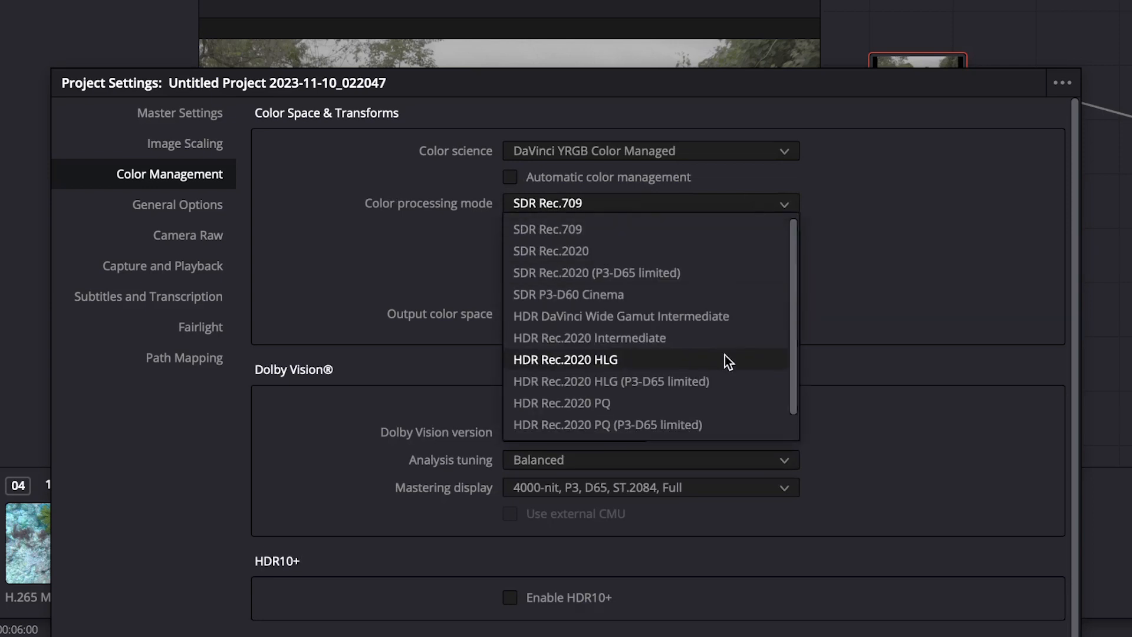
pyautogui.moveTo(727, 323)
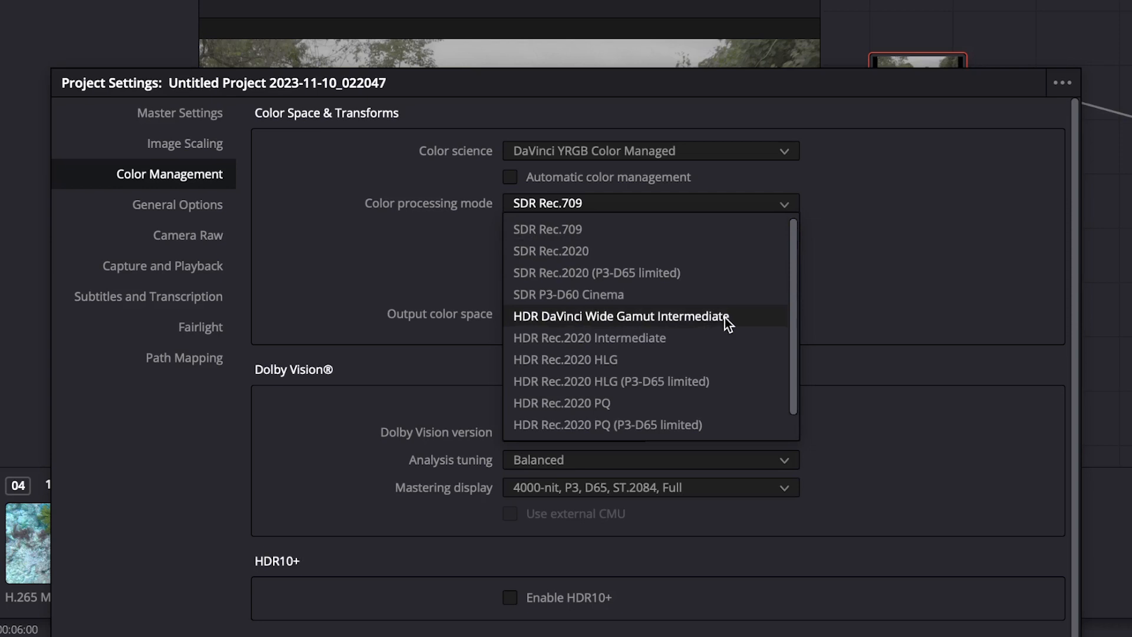
pyautogui.click(620, 316)
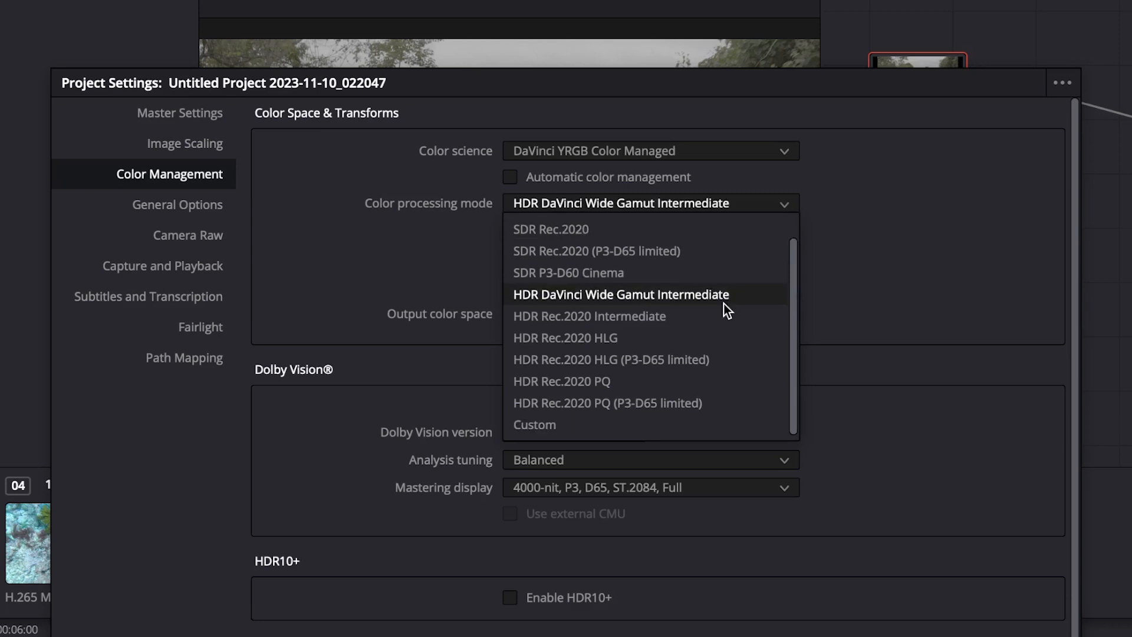
pyautogui.click(621, 293)
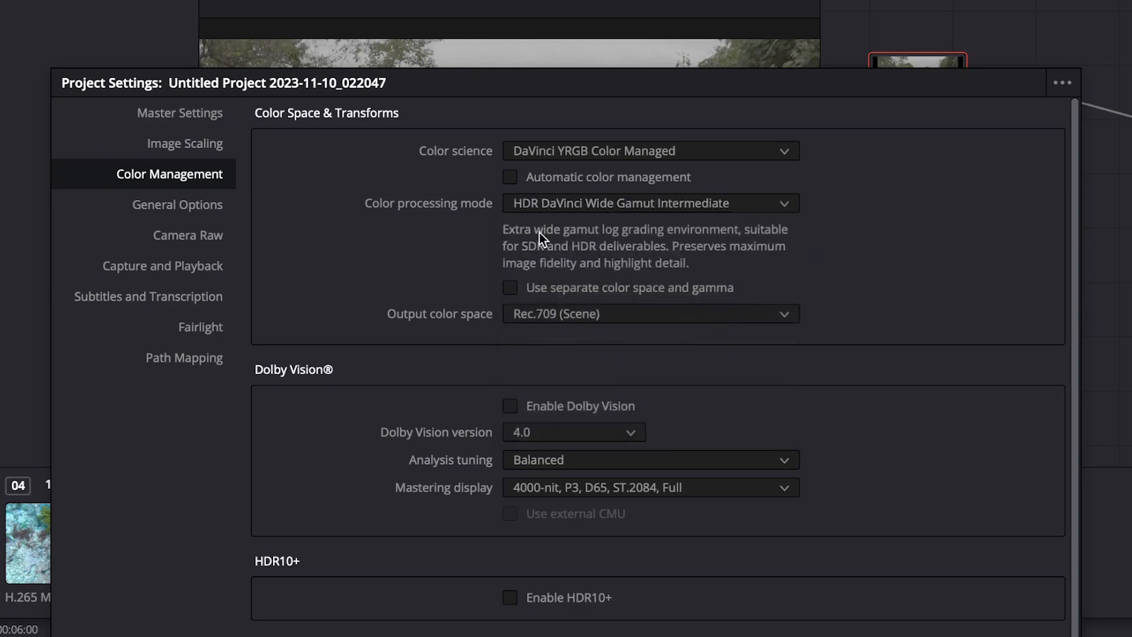
pyautogui.moveTo(794, 276)
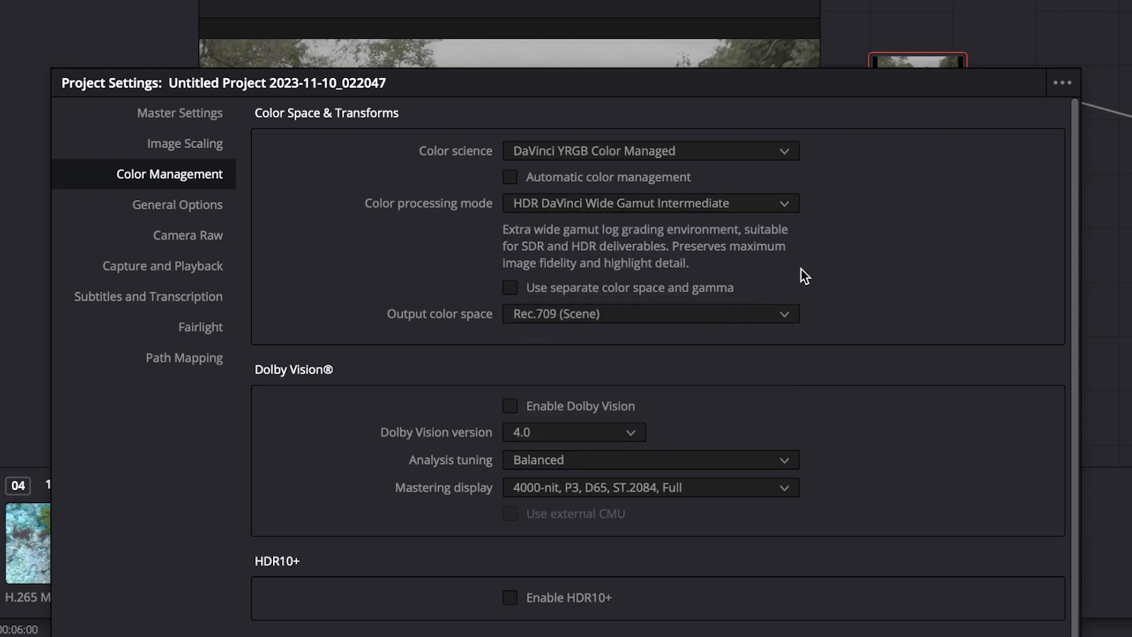
pyautogui.moveTo(494, 333)
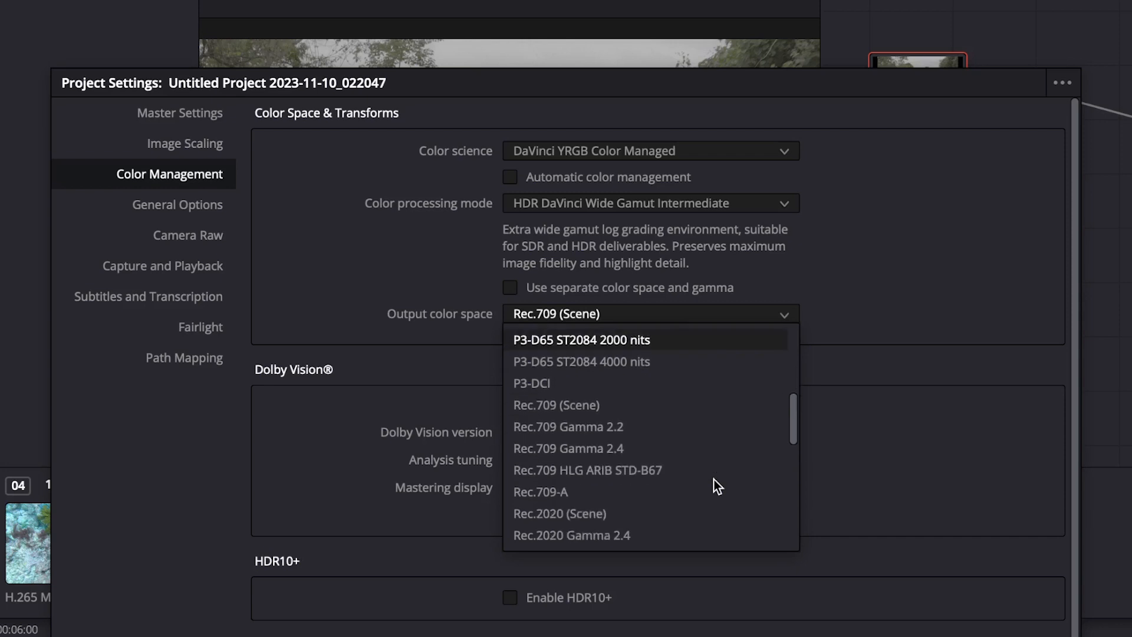
pyautogui.scroll(-3)
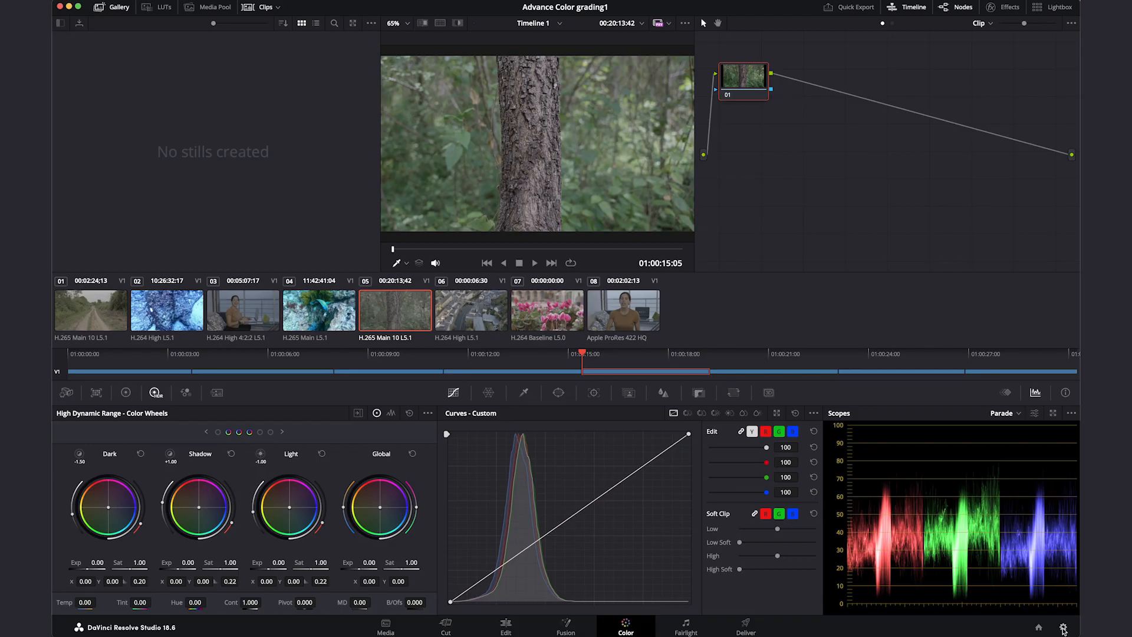
# Switch Advance Color grading1's color processing mode to Custom and review its input color space choices
pyautogui.click(1063, 627)
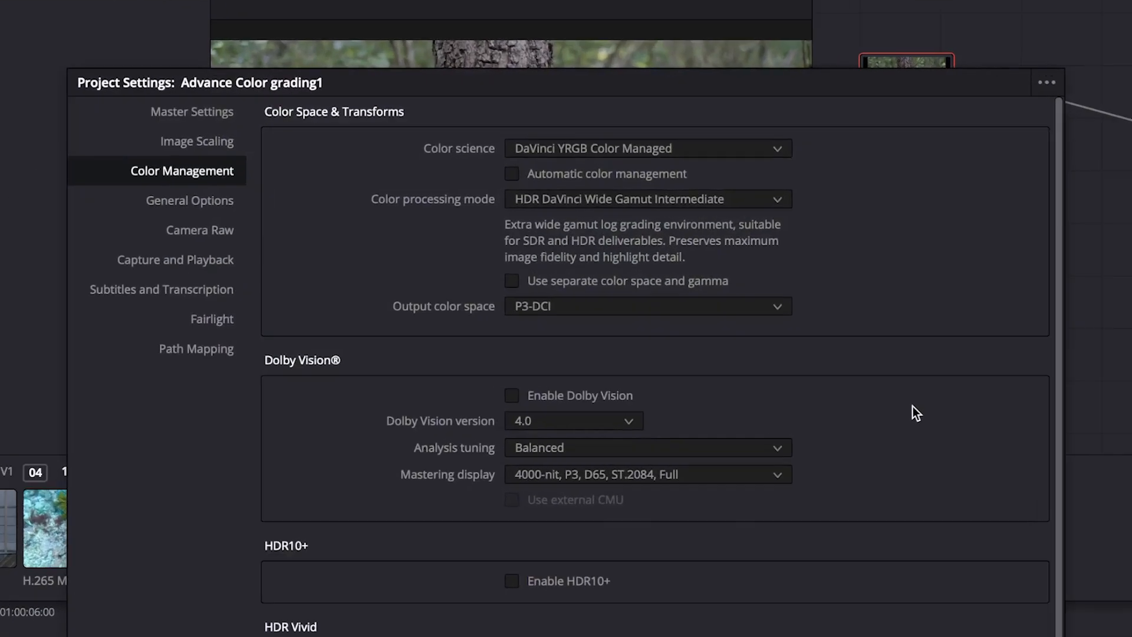
pyautogui.click(648, 198)
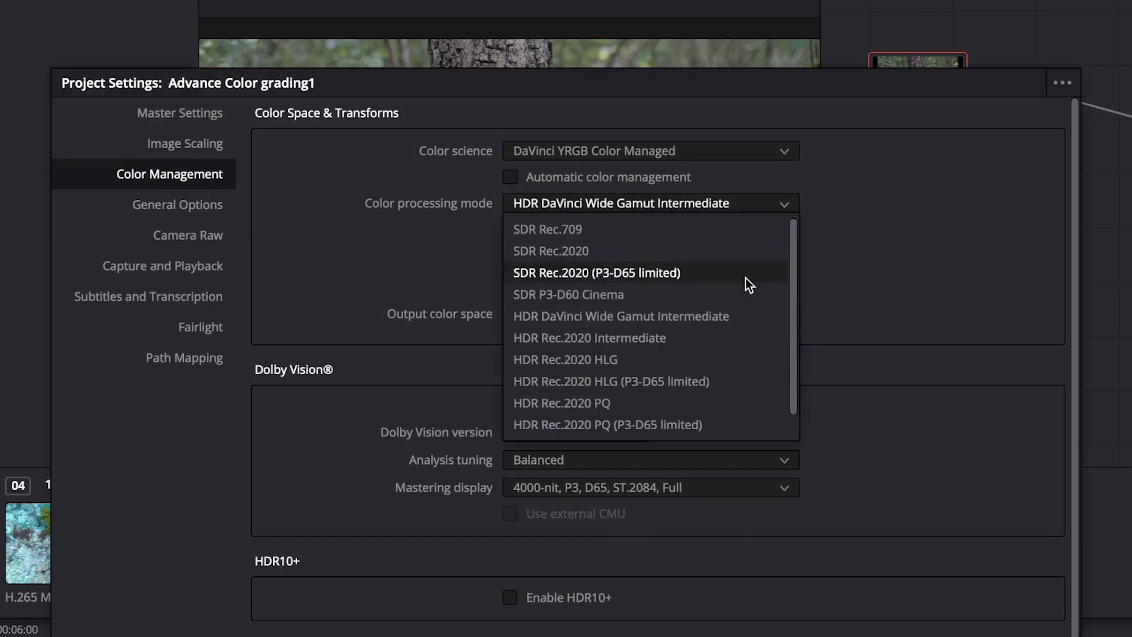
pyautogui.scroll(-3)
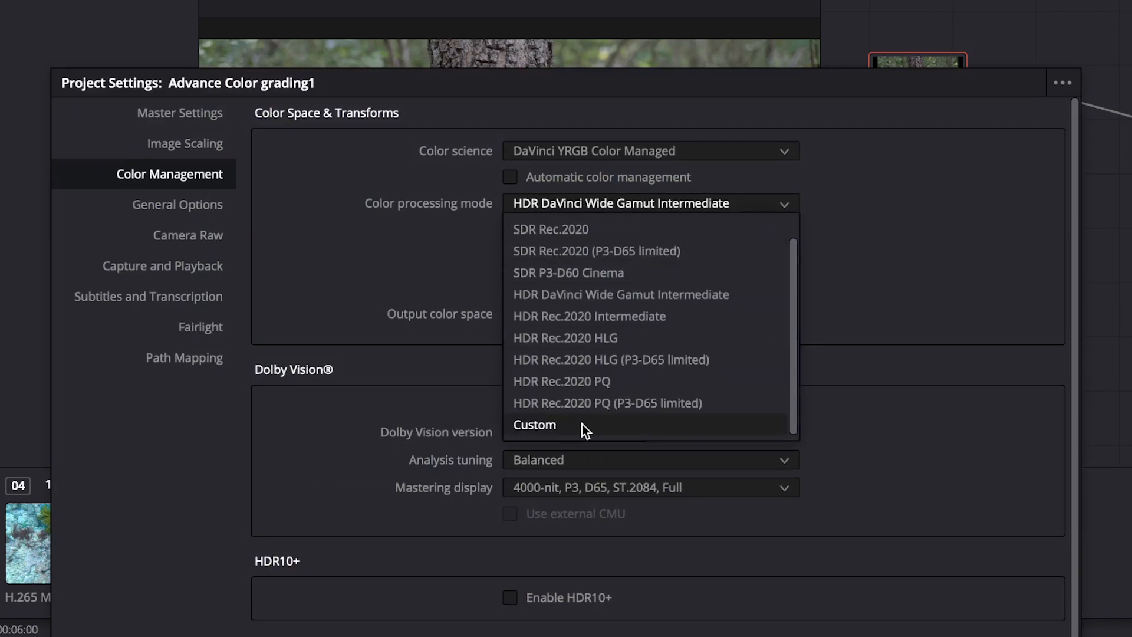
pyautogui.click(535, 425)
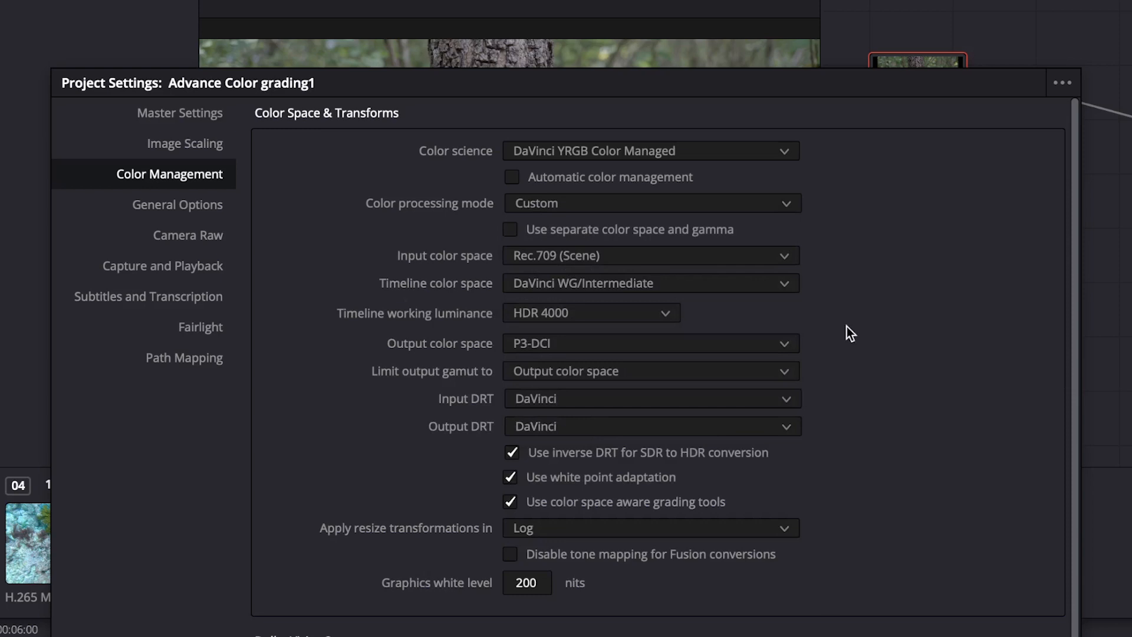
pyautogui.click(648, 254)
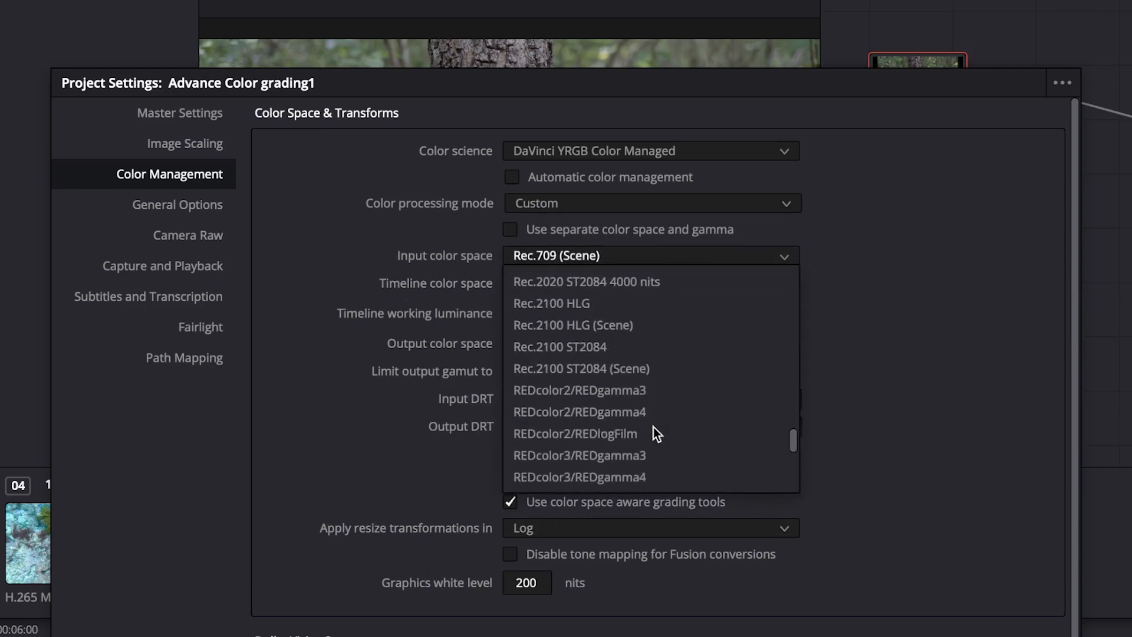
pyautogui.scroll(-3)
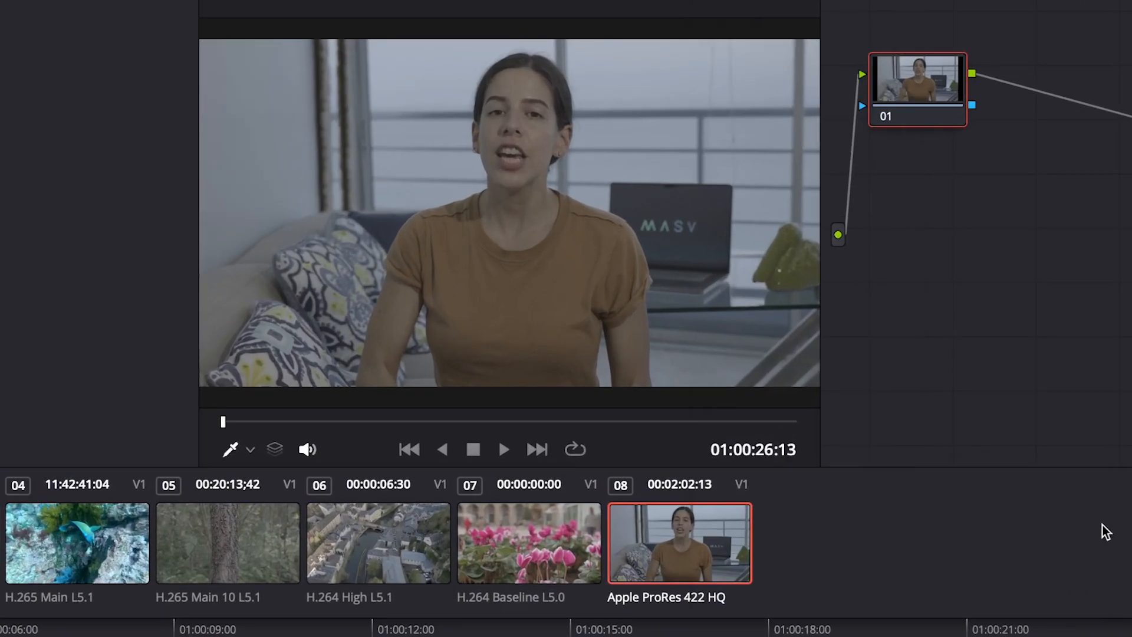
# Switch to the timeline holding the single H.265 foliage clip
pyautogui.rightClick(680, 543)
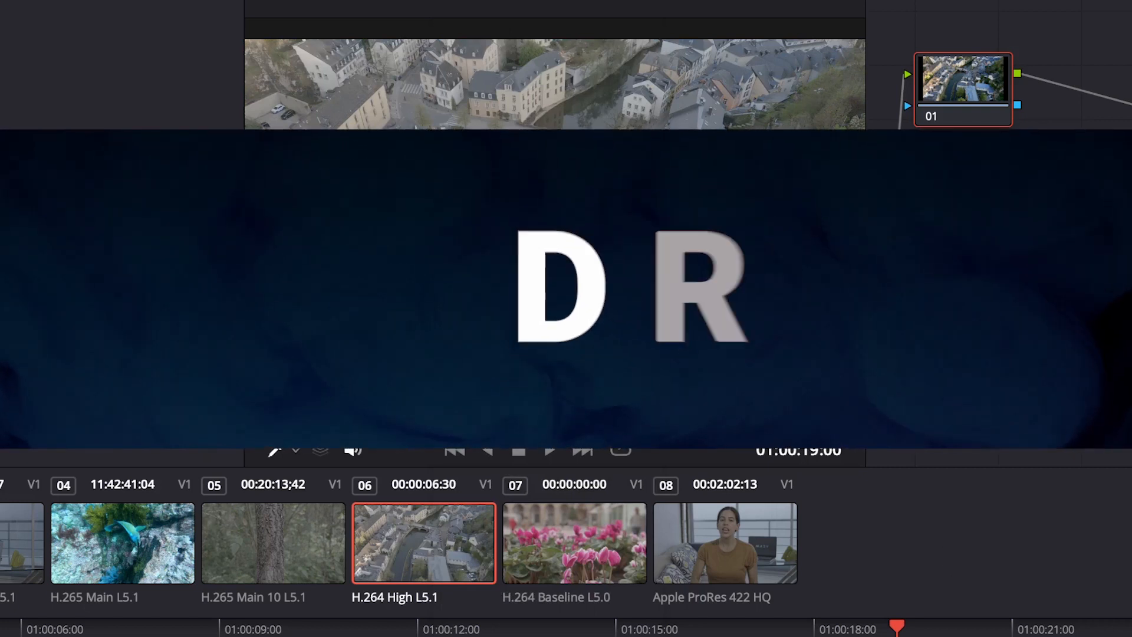
pyautogui.click(1008, 615)
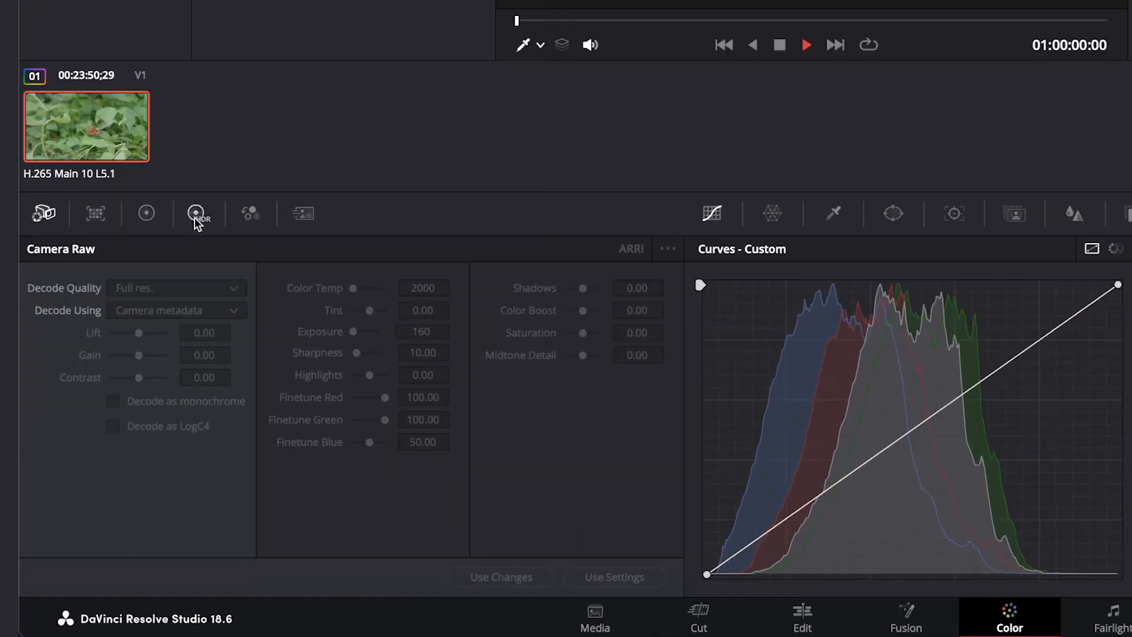
# Page through the HDR zone wheels and lower the Highlight zone start from +1.50 to about +1.13
pyautogui.click(146, 212)
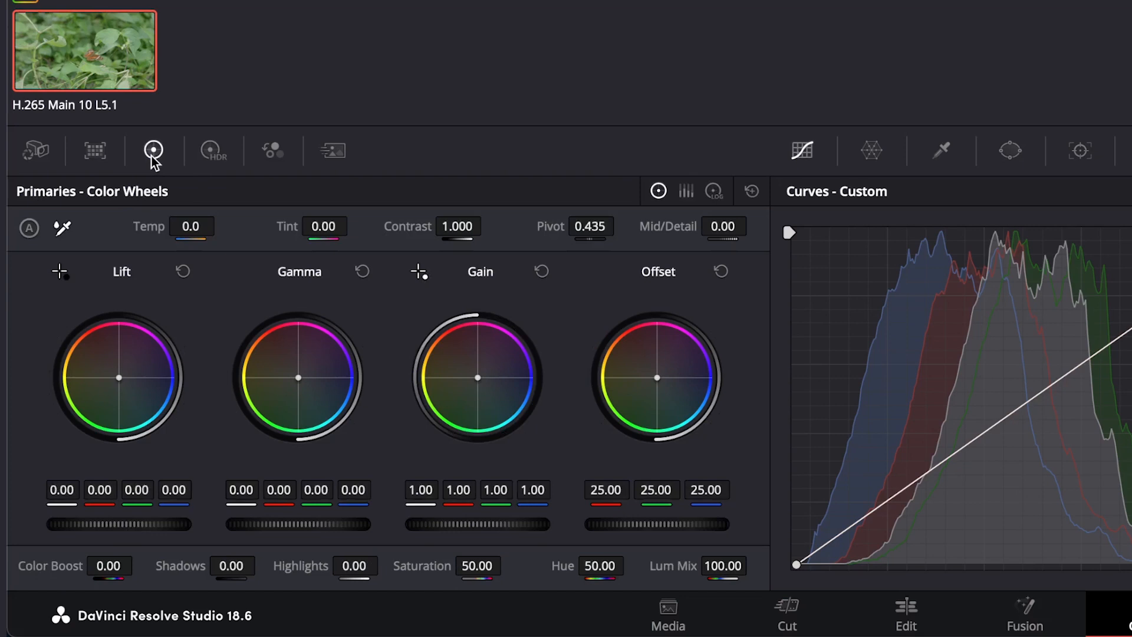
pyautogui.click(213, 150)
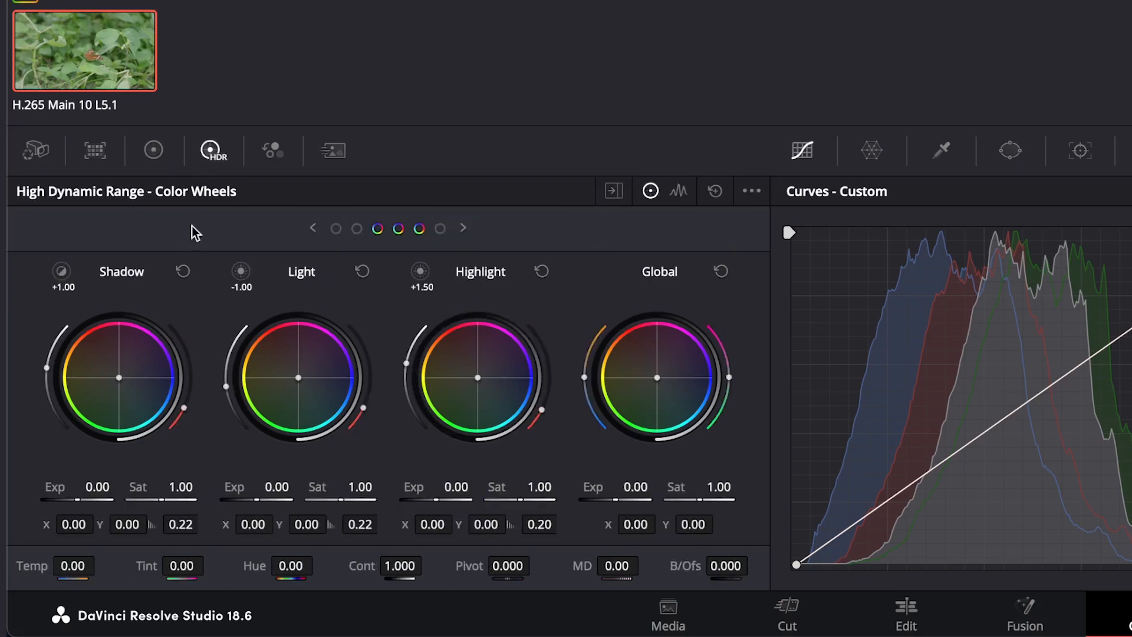
pyautogui.moveTo(657, 497)
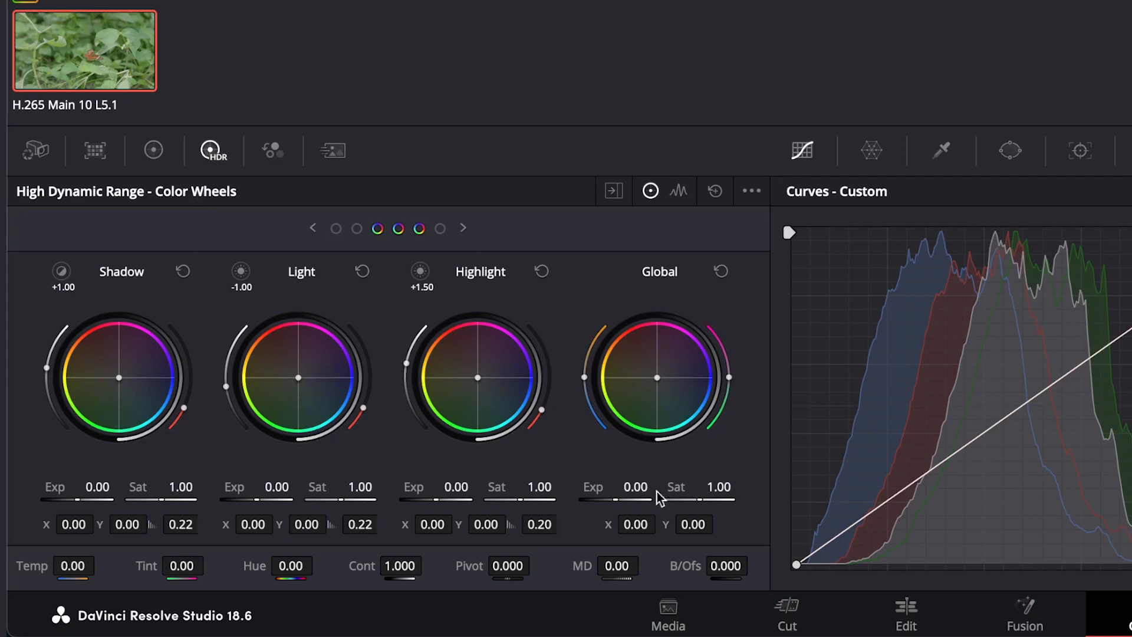
pyautogui.click(336, 227)
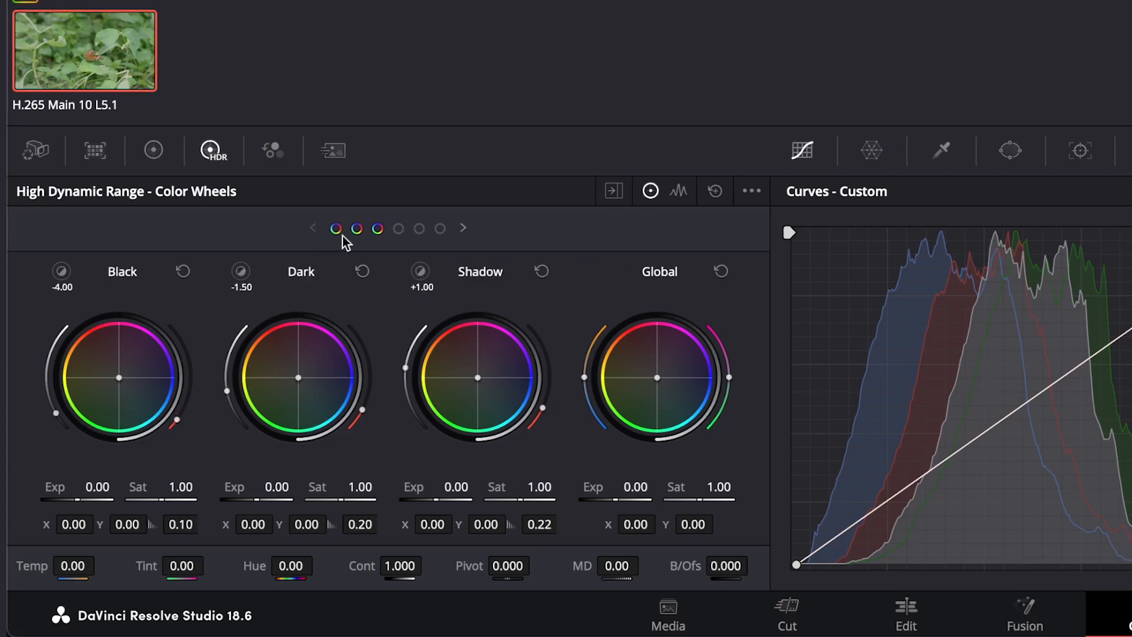
pyautogui.click(462, 227)
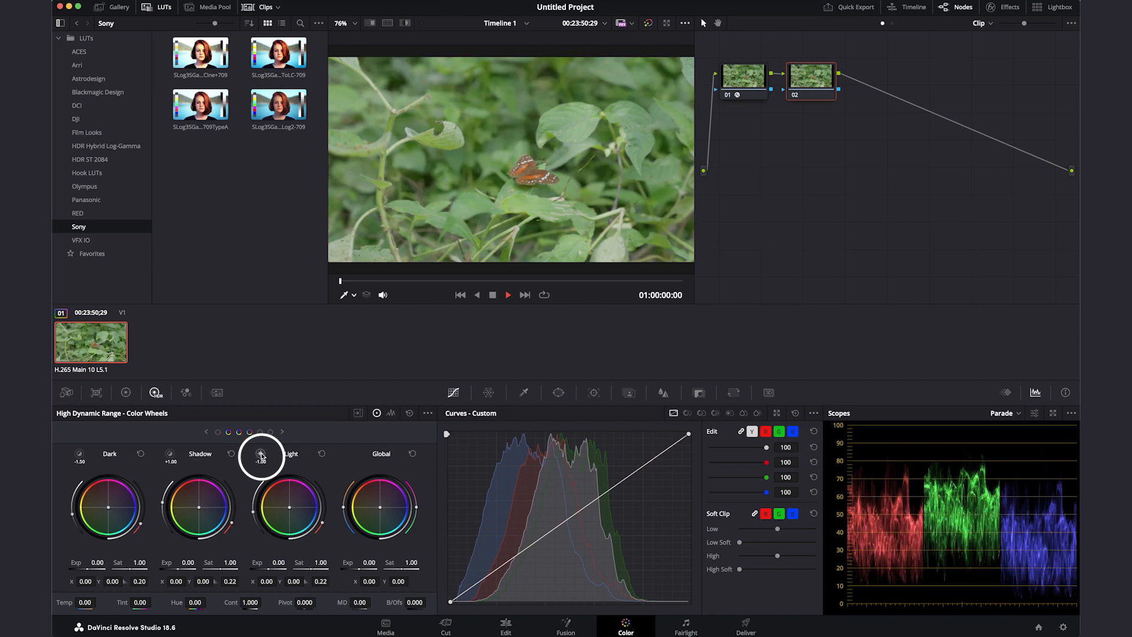
pyautogui.click(282, 432)
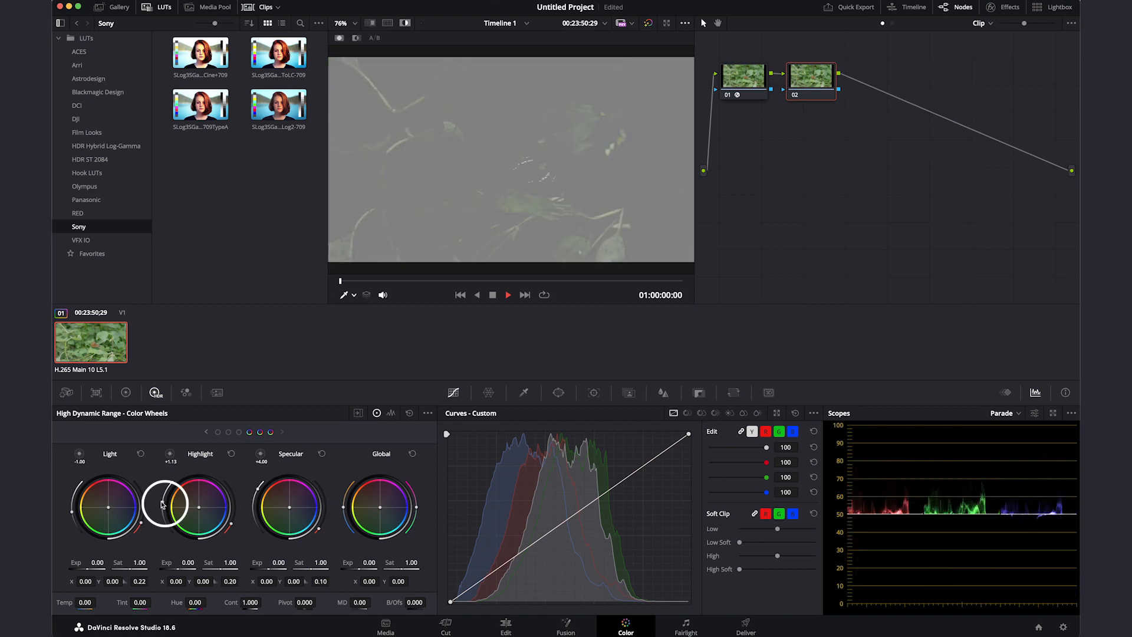
pyautogui.moveTo(167, 506); pyautogui.dragTo(163, 510)
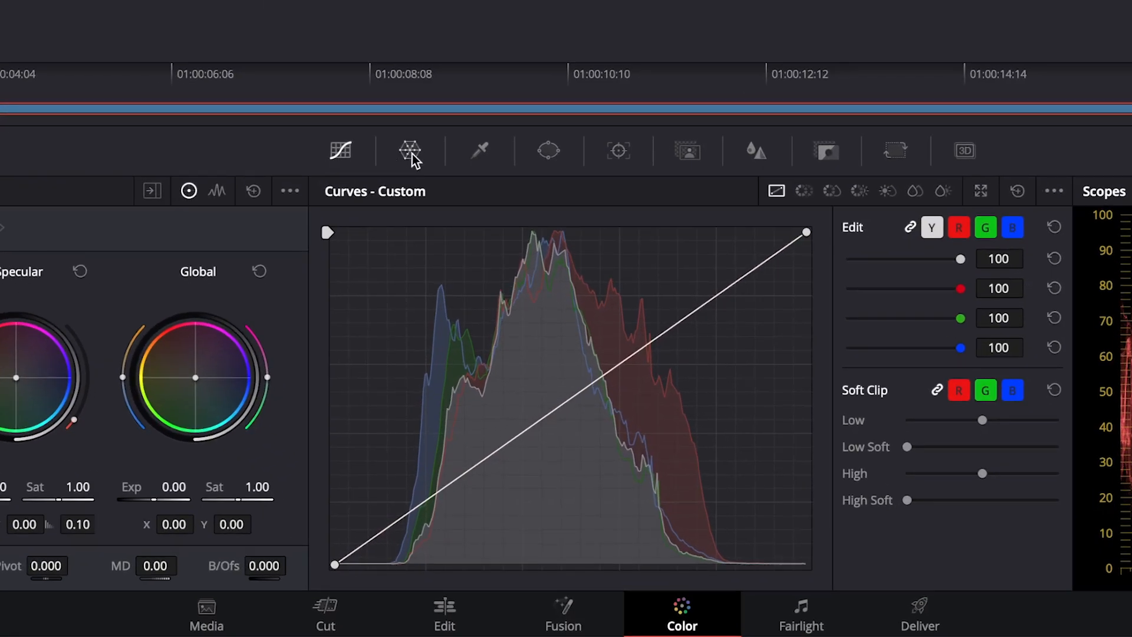
# Warp the flower clip's pink tones on a 12-point Color Warper grid
pyautogui.click(409, 151)
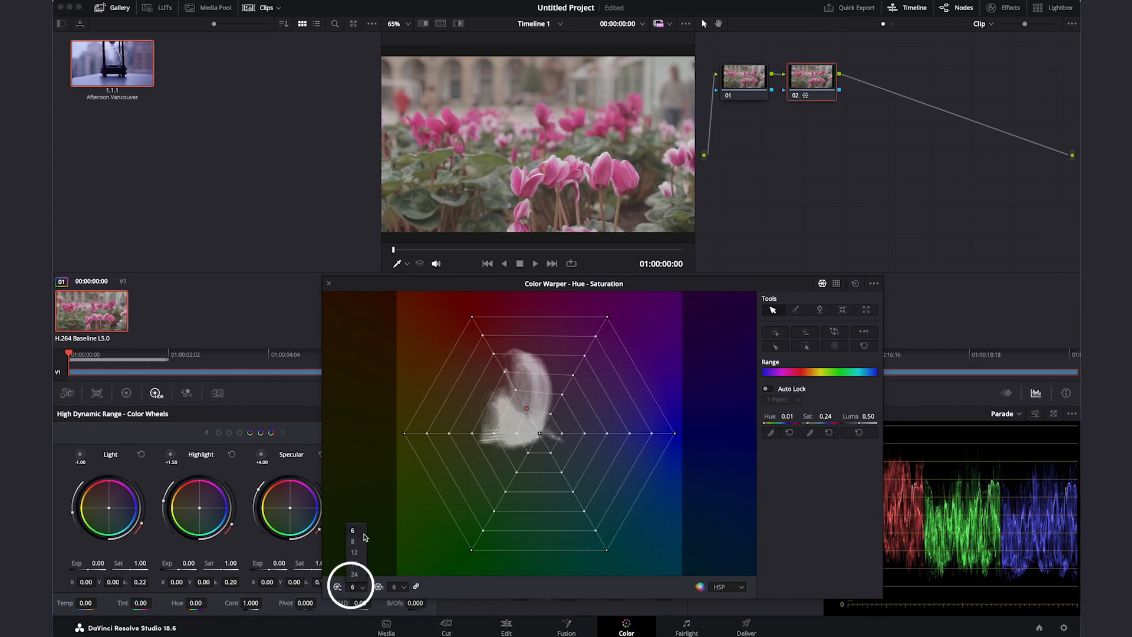
pyautogui.click(353, 552)
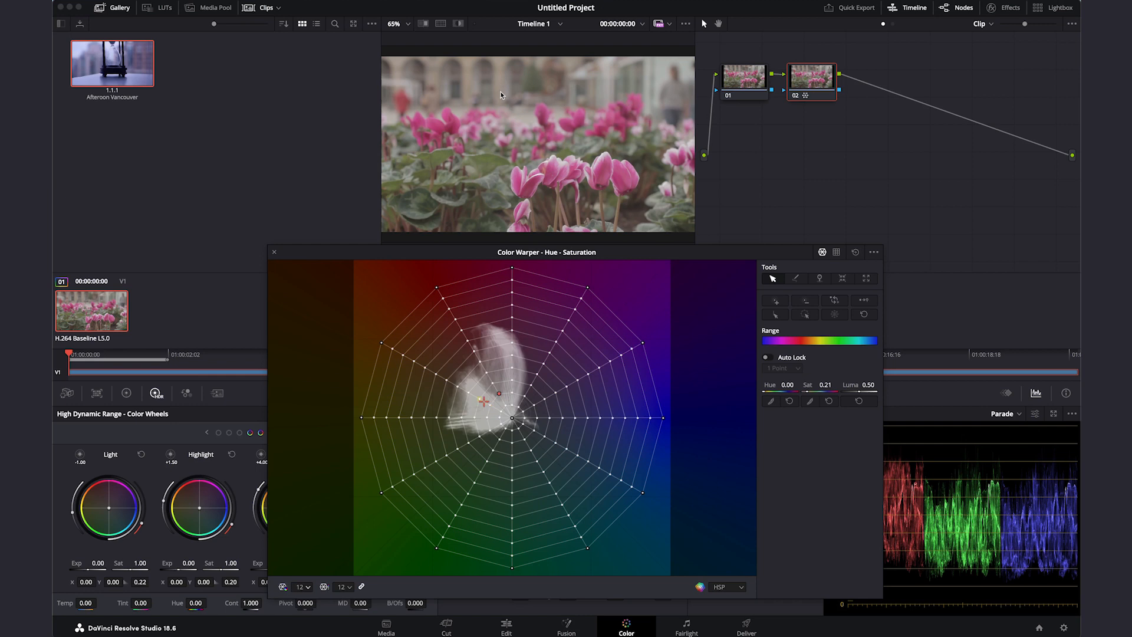
pyautogui.moveTo(498, 394); pyautogui.dragTo(480, 404)
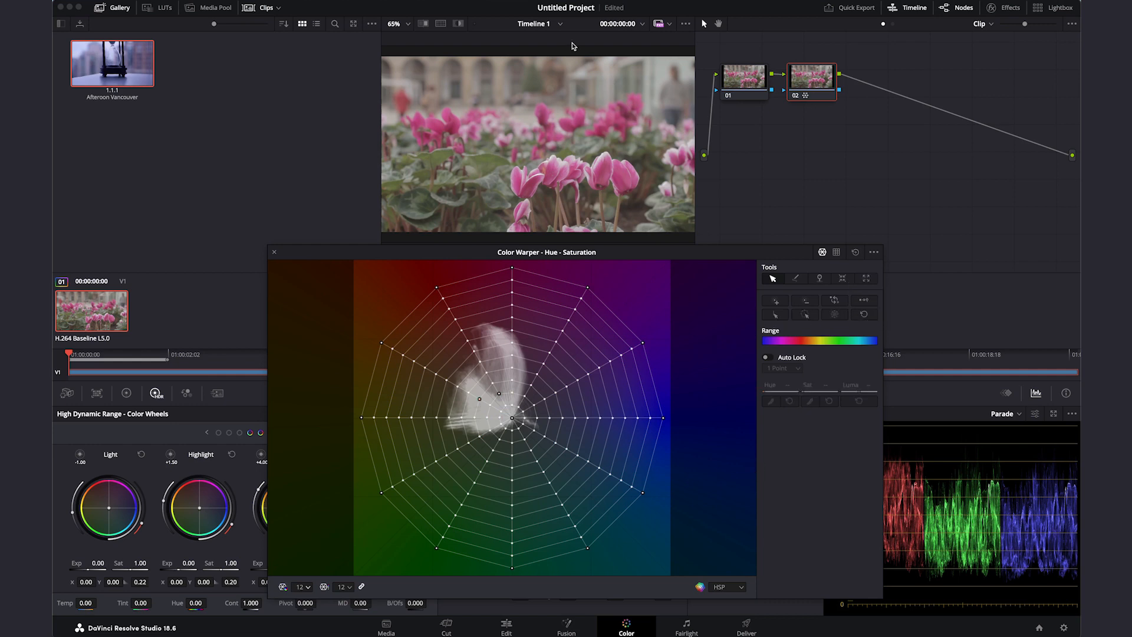
pyautogui.click(491, 404)
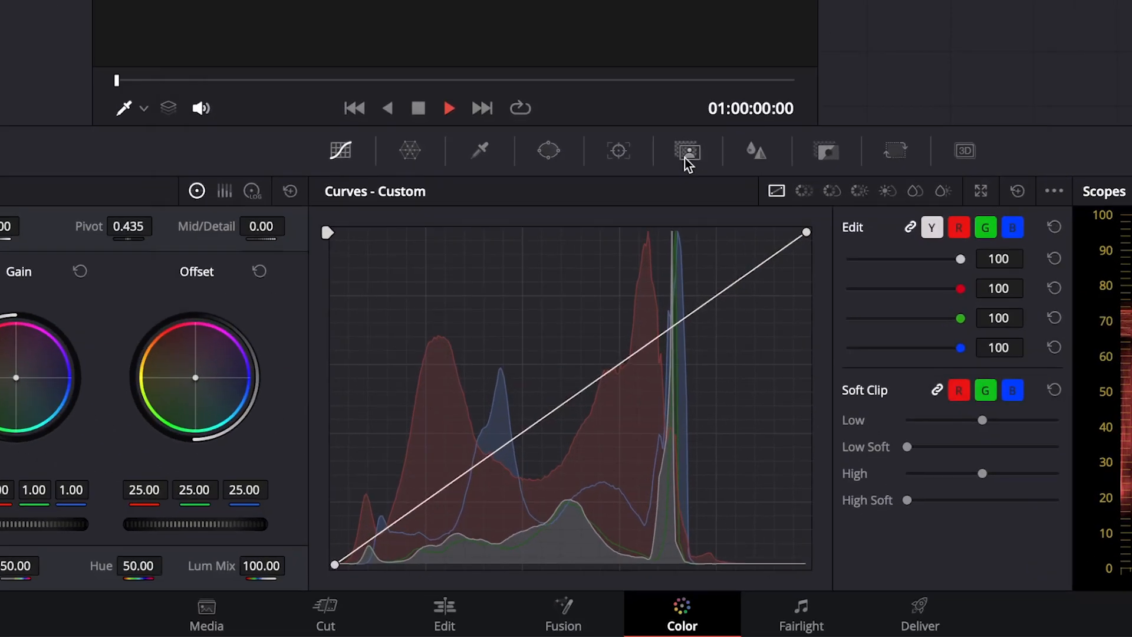
pyautogui.moveTo(687, 152)
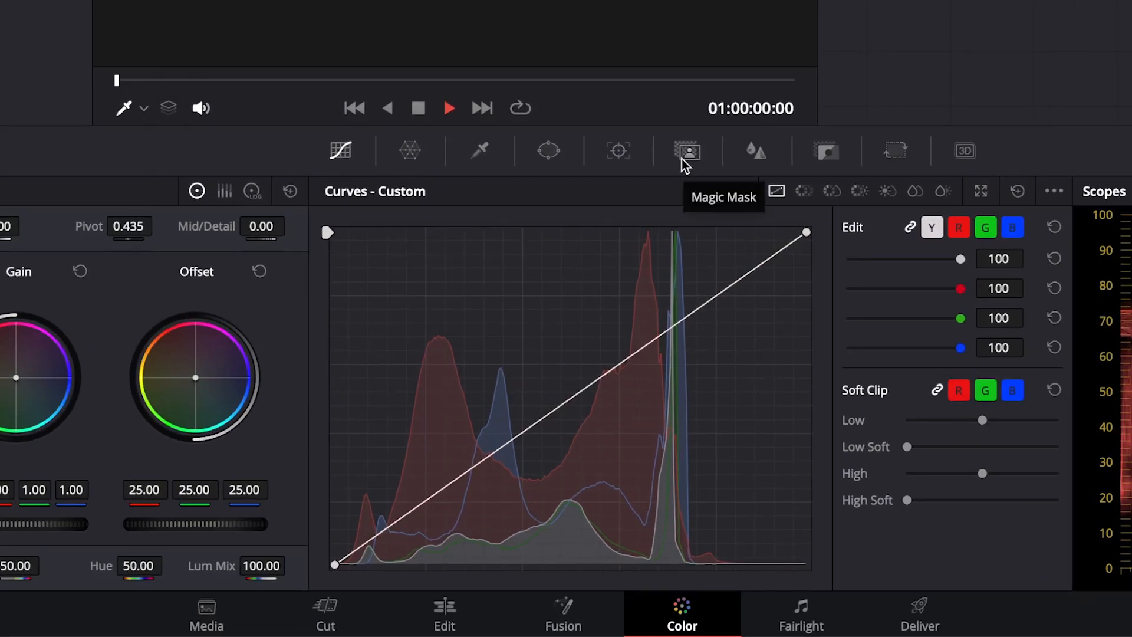
# Add a Person Magic Mask stroke on the seaside runner and track it
pyautogui.click(686, 151)
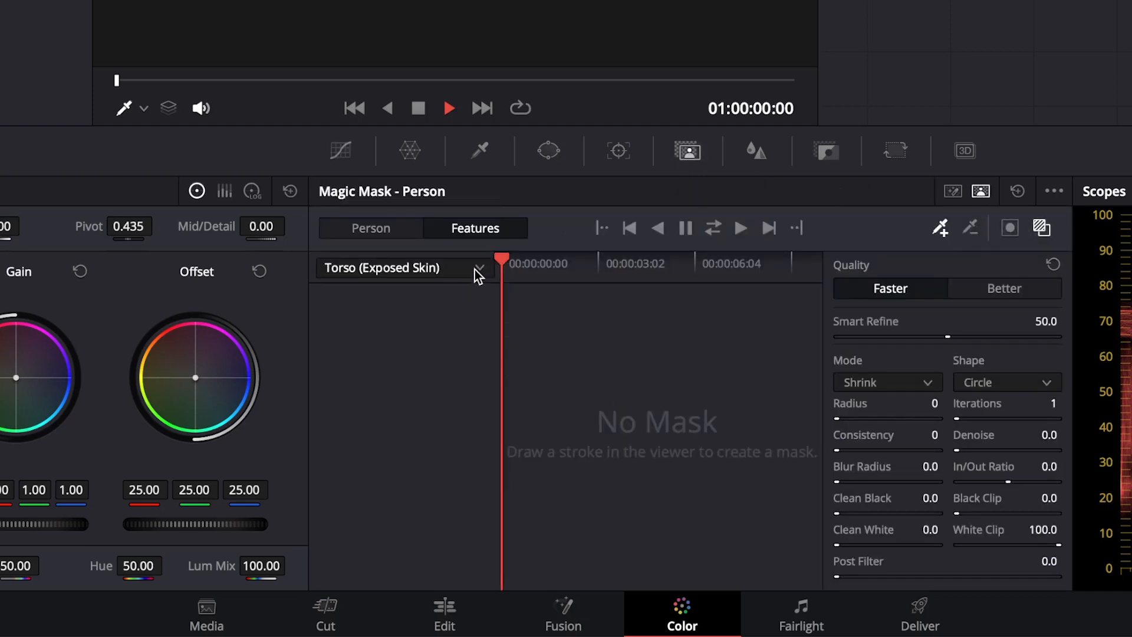
pyautogui.click(402, 267)
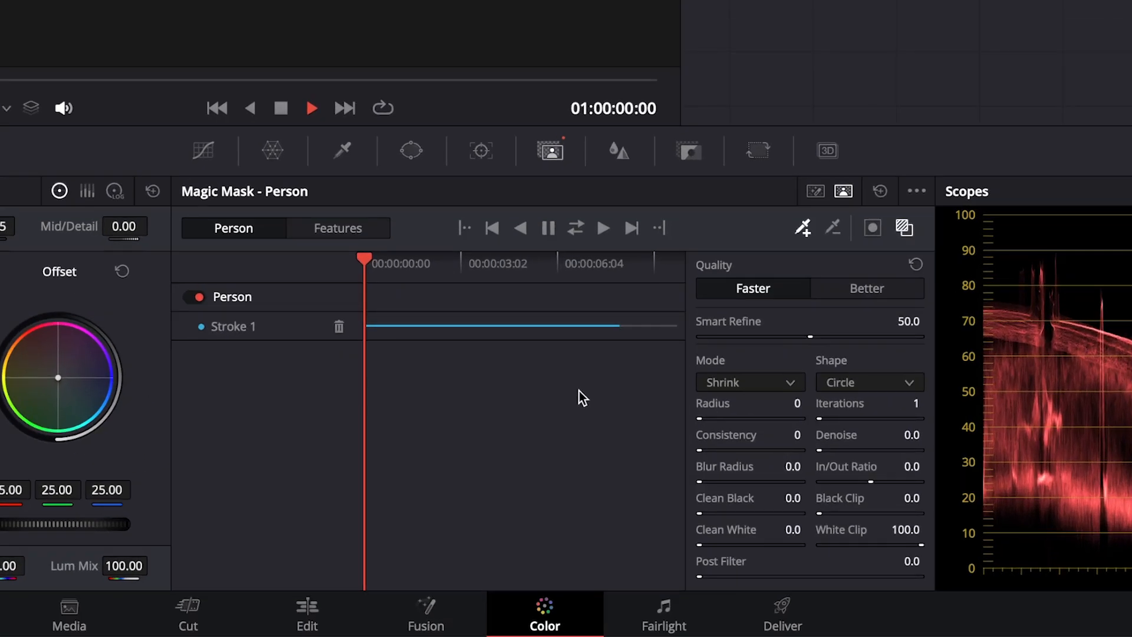
pyautogui.moveTo(841, 336)
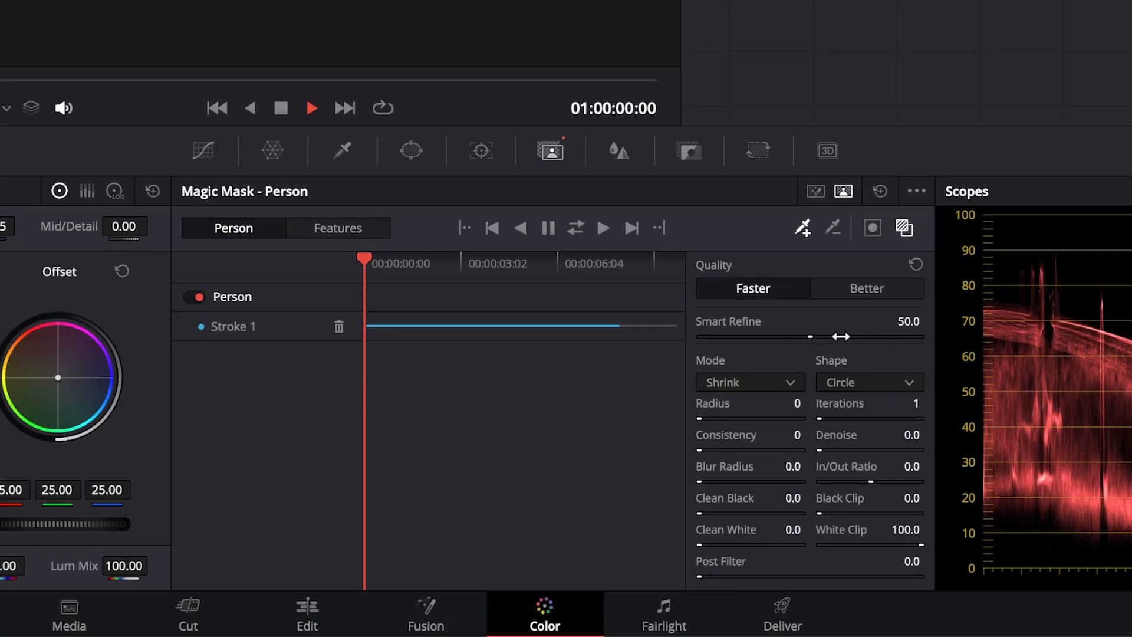
pyautogui.click(866, 288)
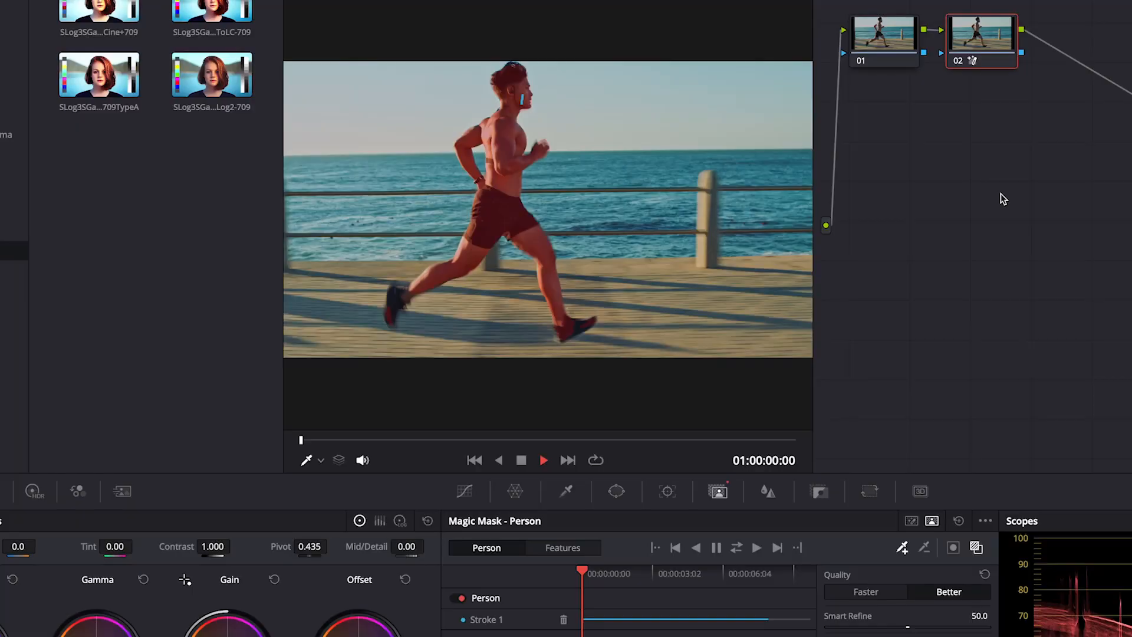
# Add Face and Arms (Exposed Skin) Magic Mask features and stroke each on the woman
pyautogui.click(953, 548)
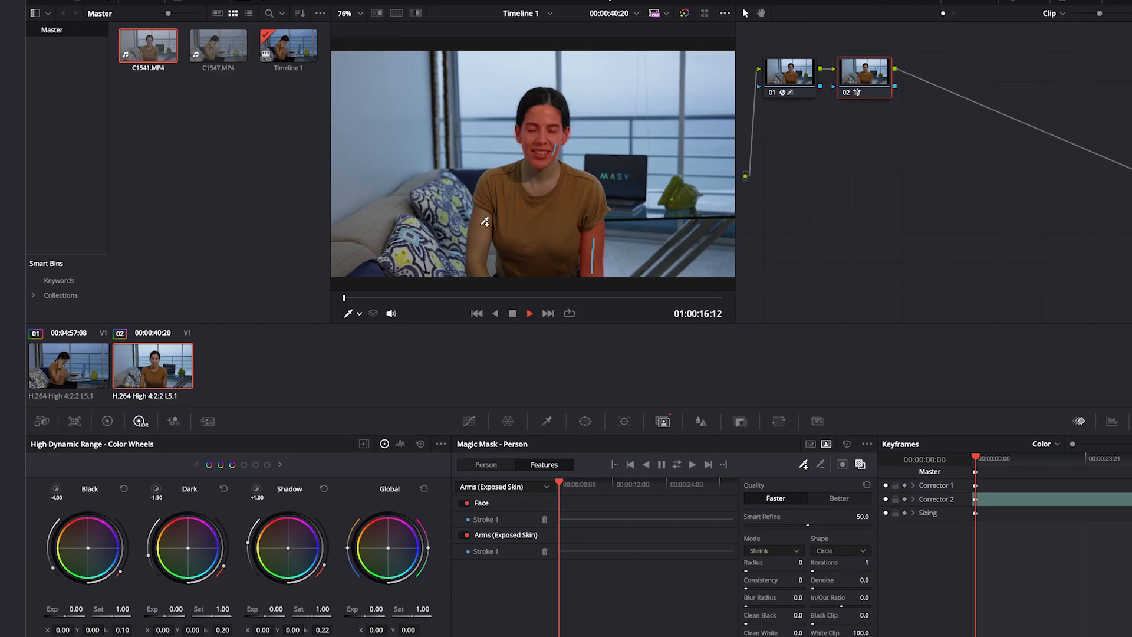
pyautogui.click(506, 486)
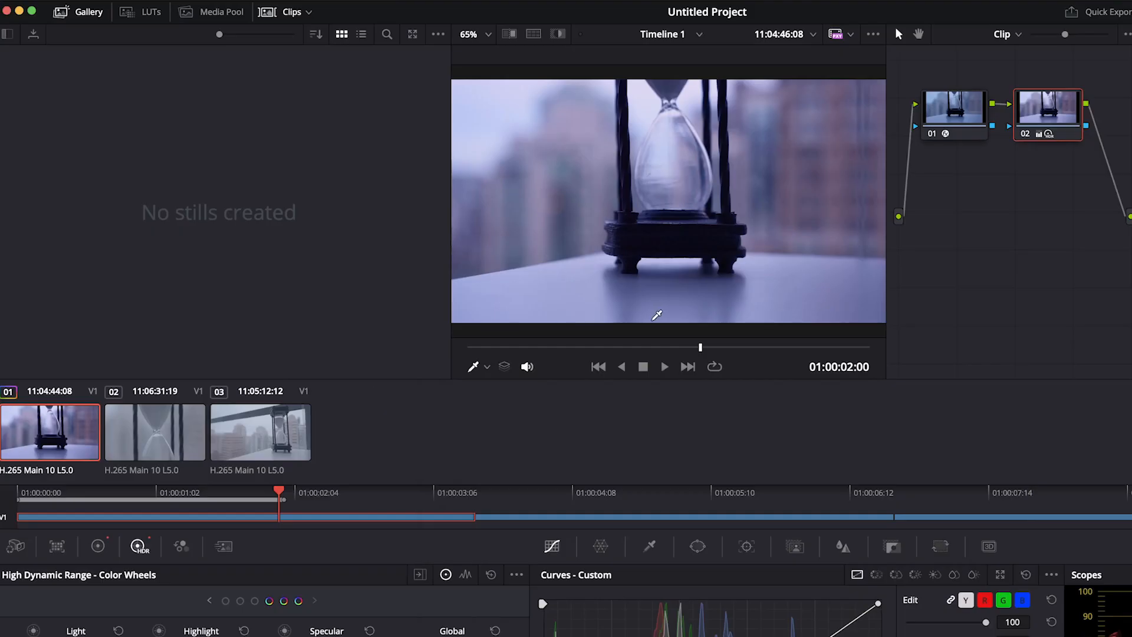
# Grab a still of the hourglass grade and name it 'Afternoon Vancouver'
pyautogui.rightClick(657, 316)
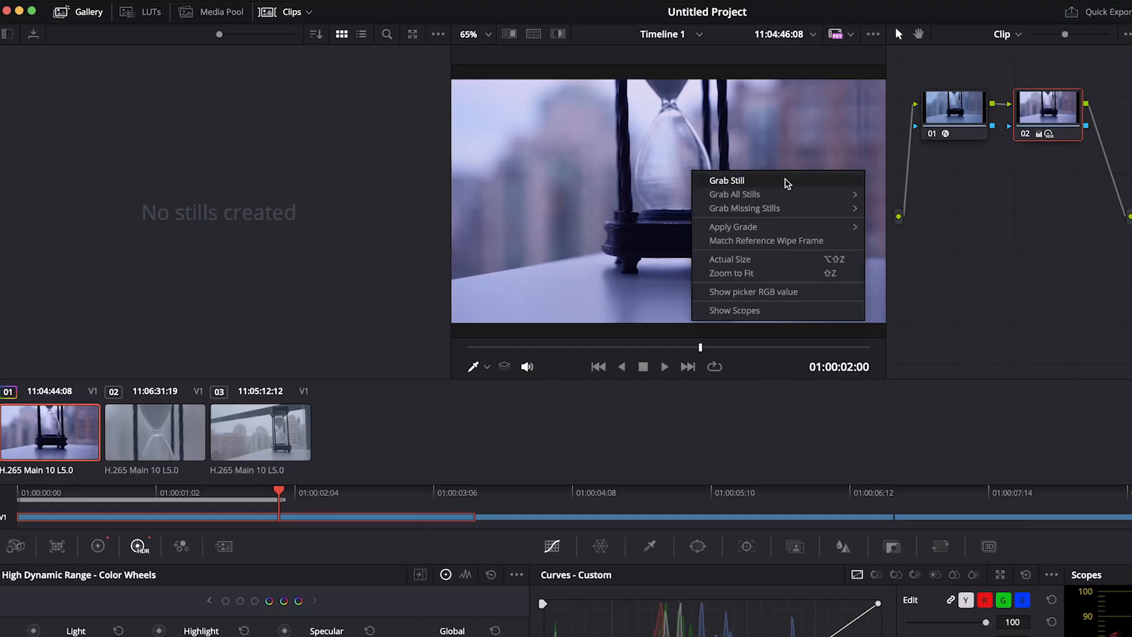
pyautogui.click(727, 181)
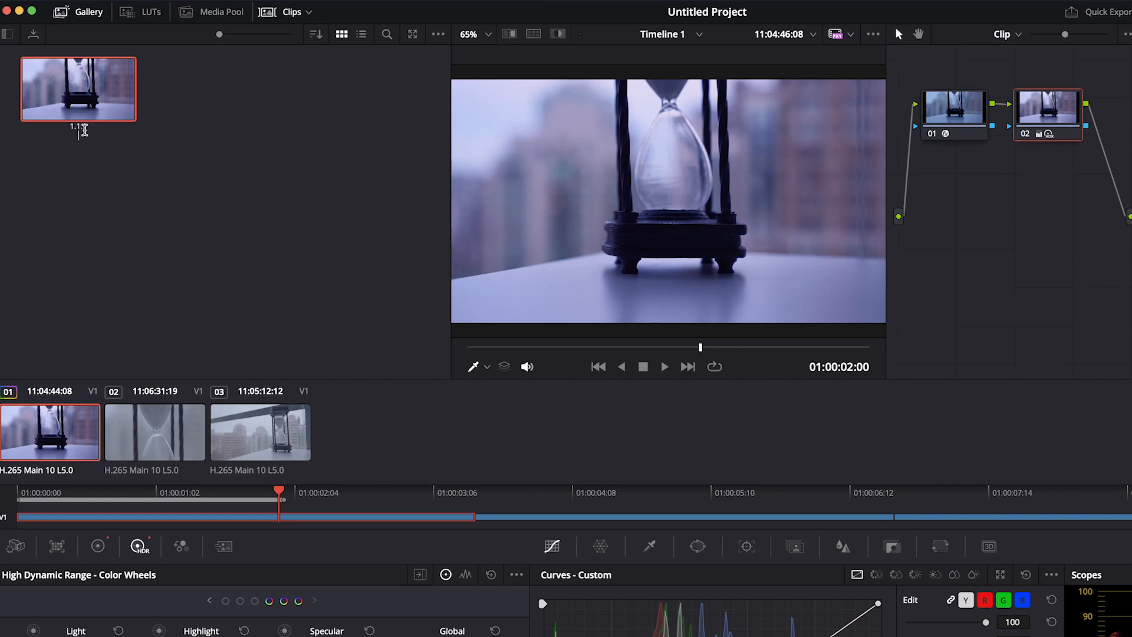
pyautogui.write('Afternoon Vancouver')
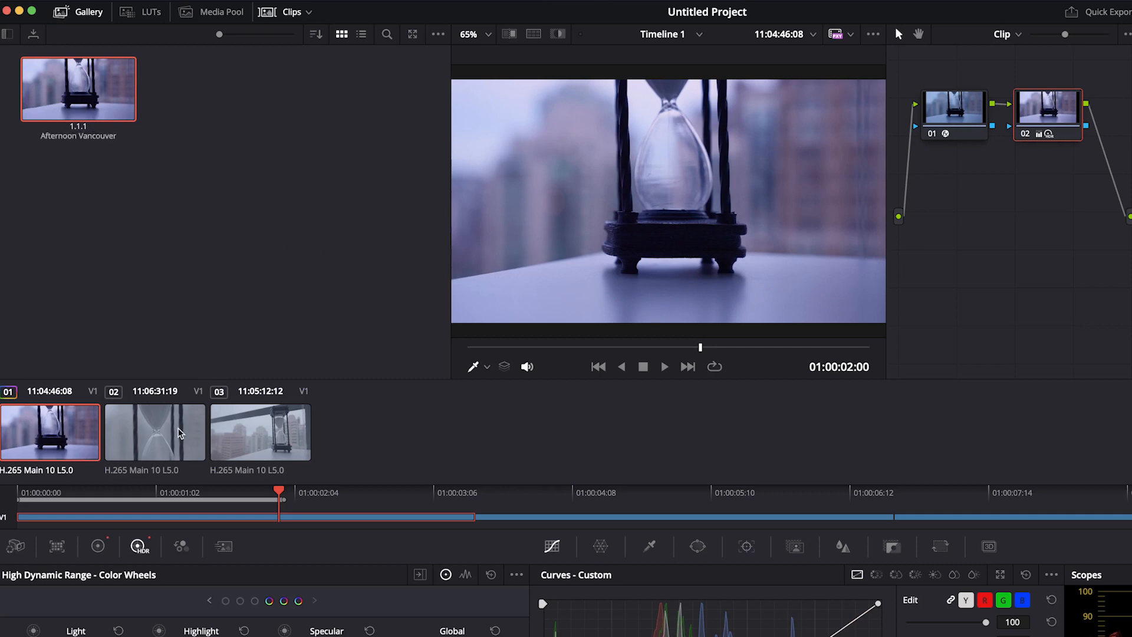
# Apply the Afternoon Vancouver still's grade to clips 03 and 02
pyautogui.rightClick(78, 89)
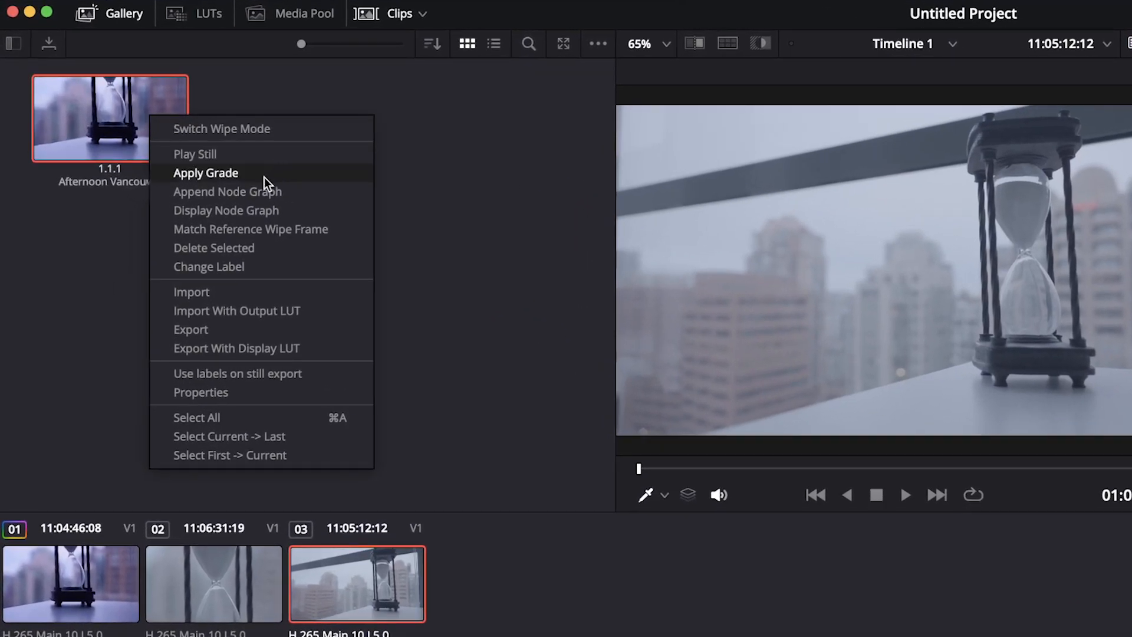
pyautogui.click(214, 584)
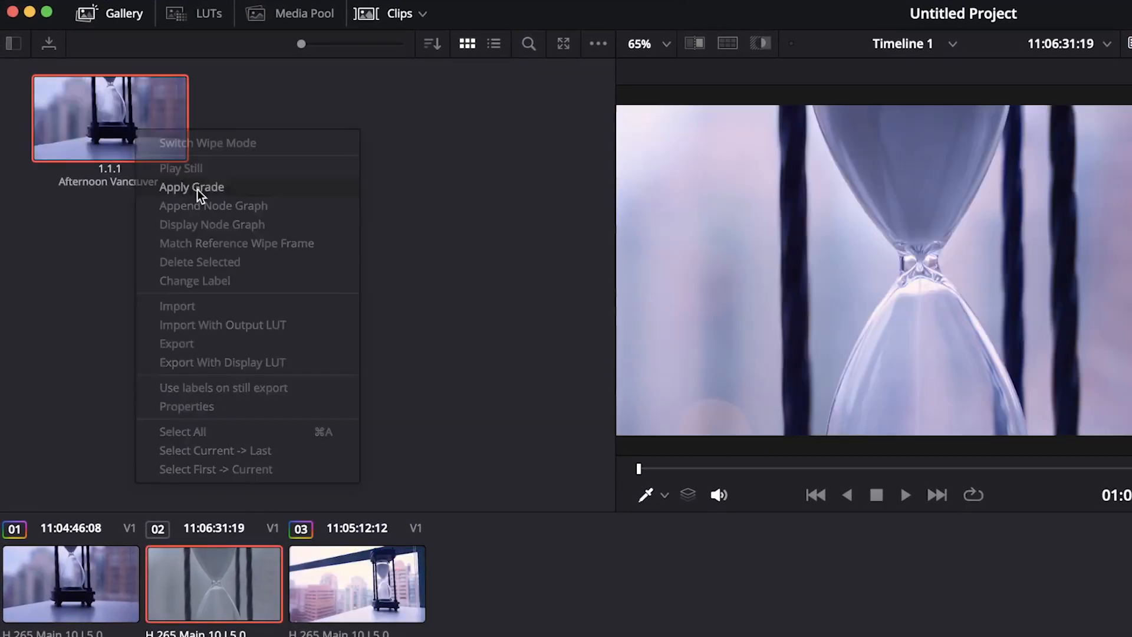
pyautogui.click(193, 187)
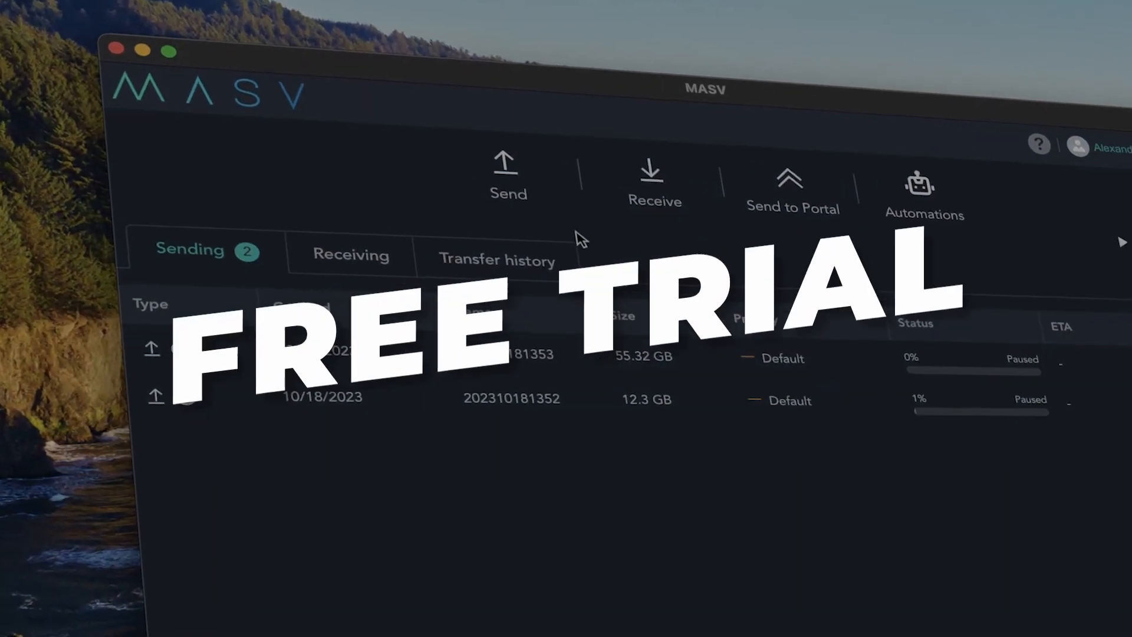
# Start a new Send transfer in MASV to reach the files-and-recipients form
pyautogui.click(507, 177)
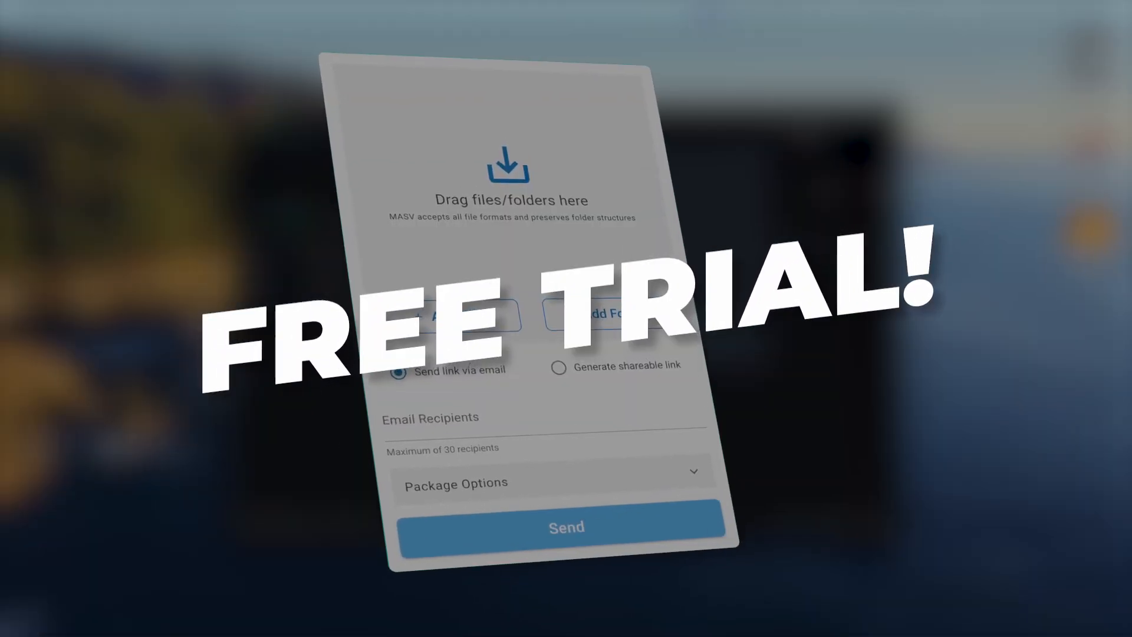